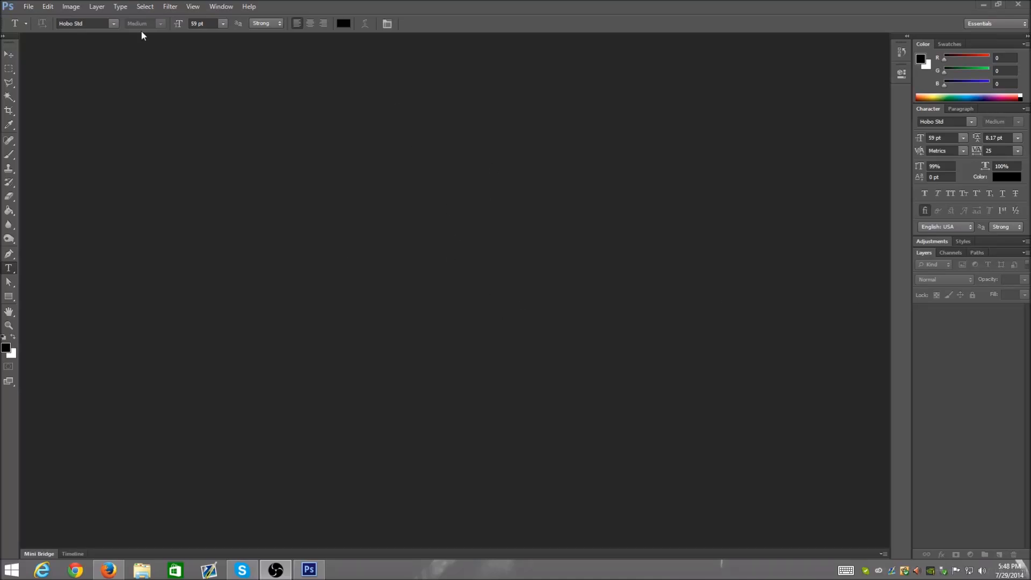
Start a new document sized 1280 by 720 px with transparent background.
click(28, 6)
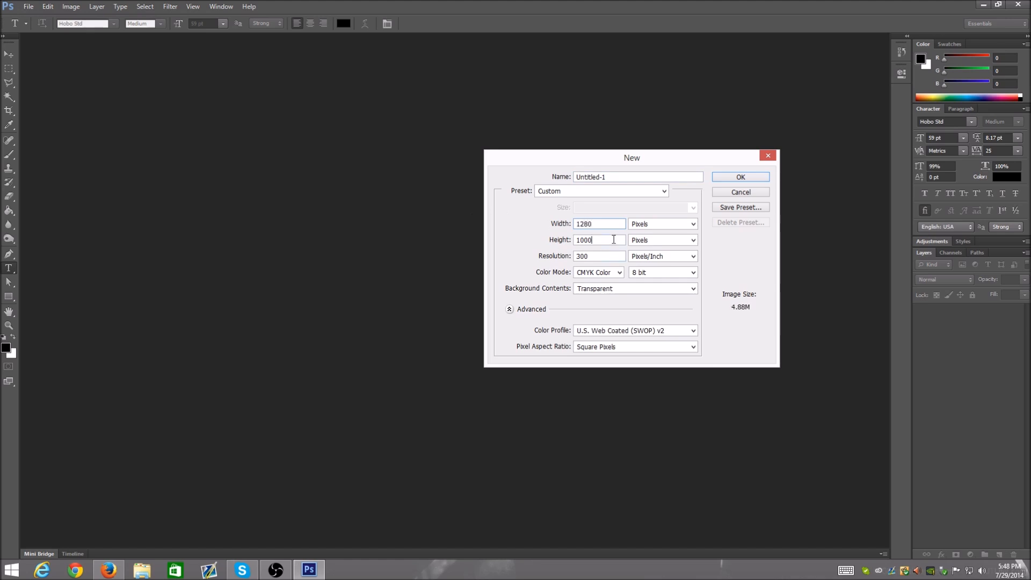
text(720)
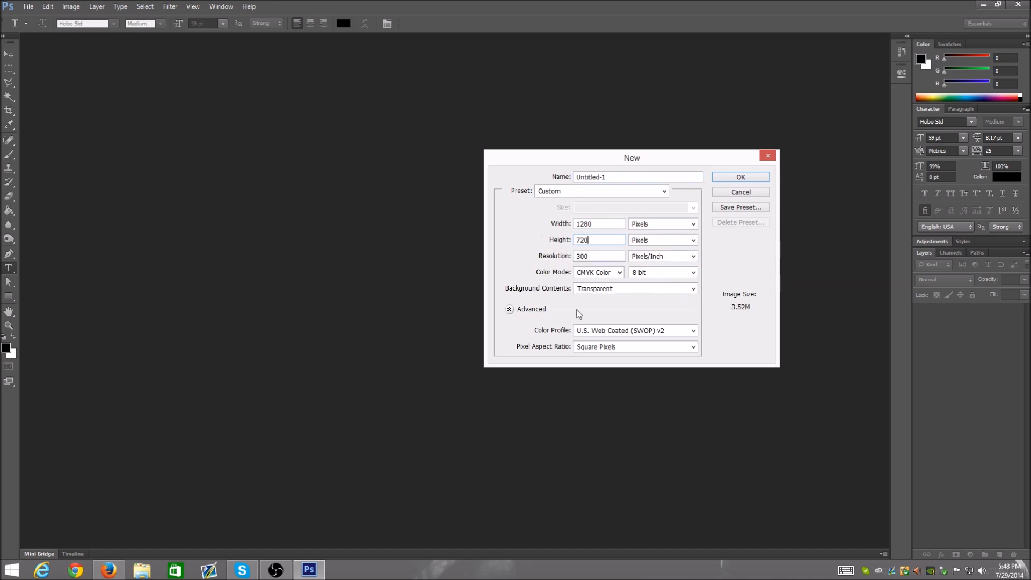
mouse_move(571, 294)
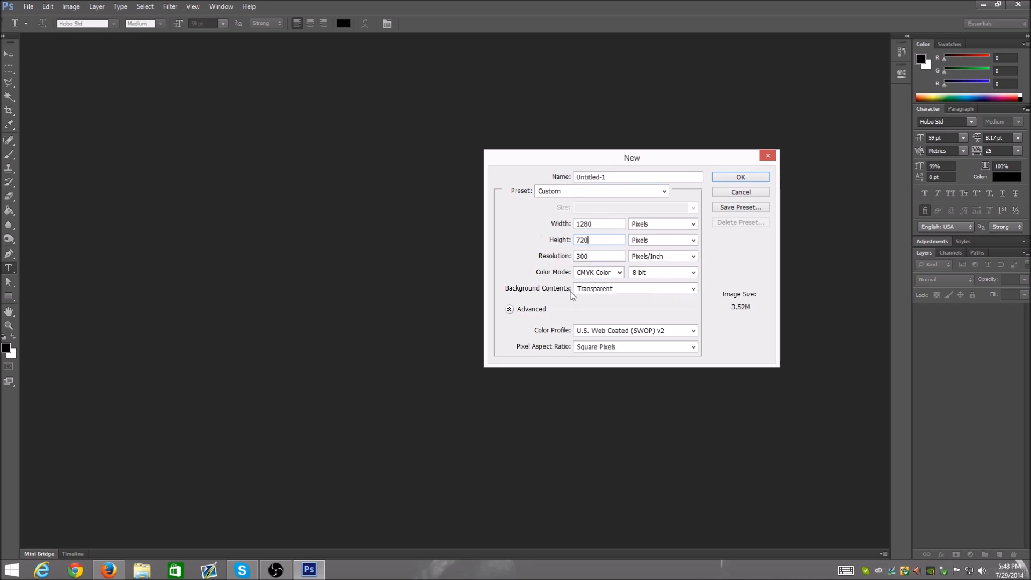
mouse_move(716, 226)
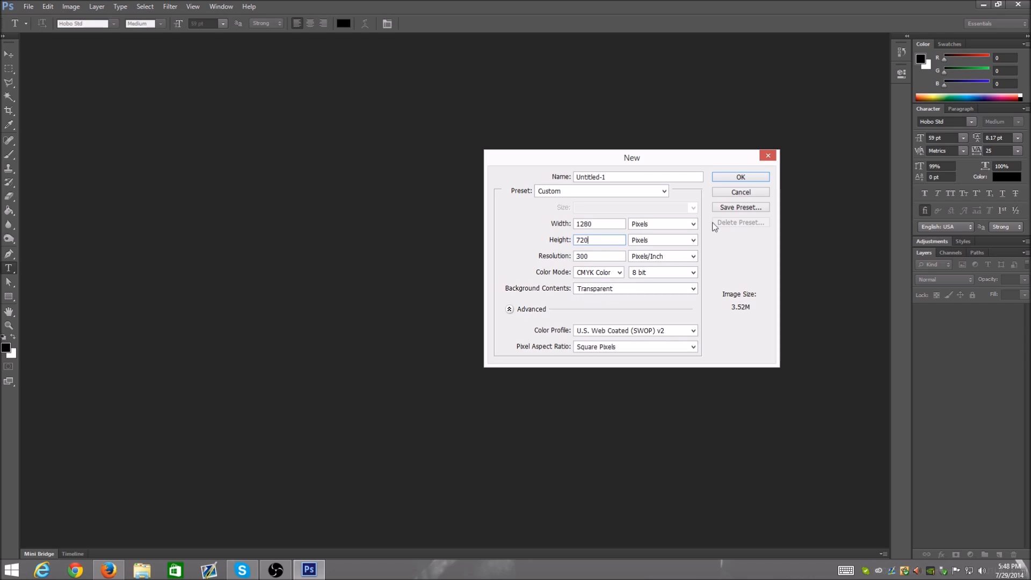
Confirm the New dialog to create the 1280×720 transparent canvas.
click(740, 178)
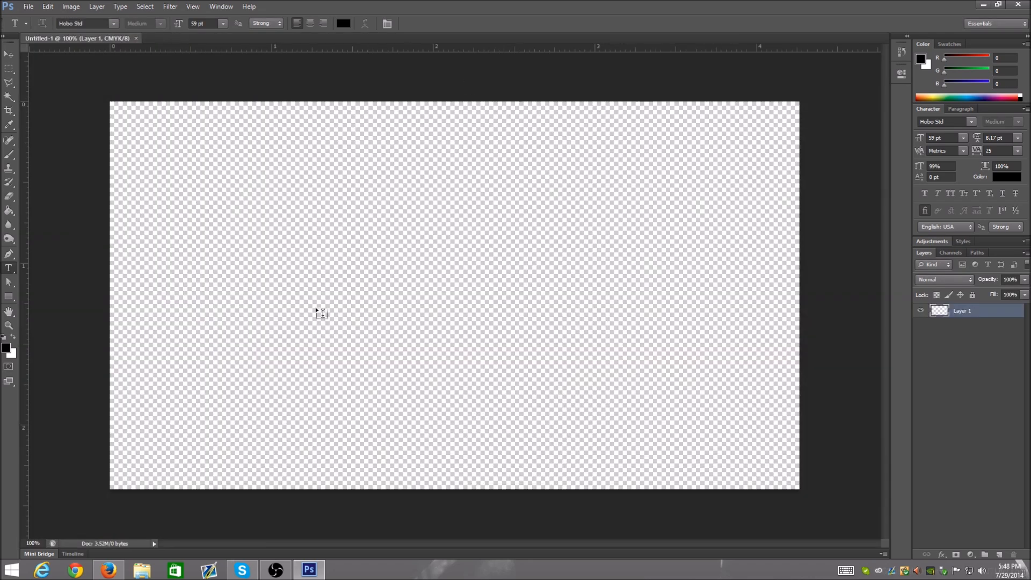
mouse_move(701, 235)
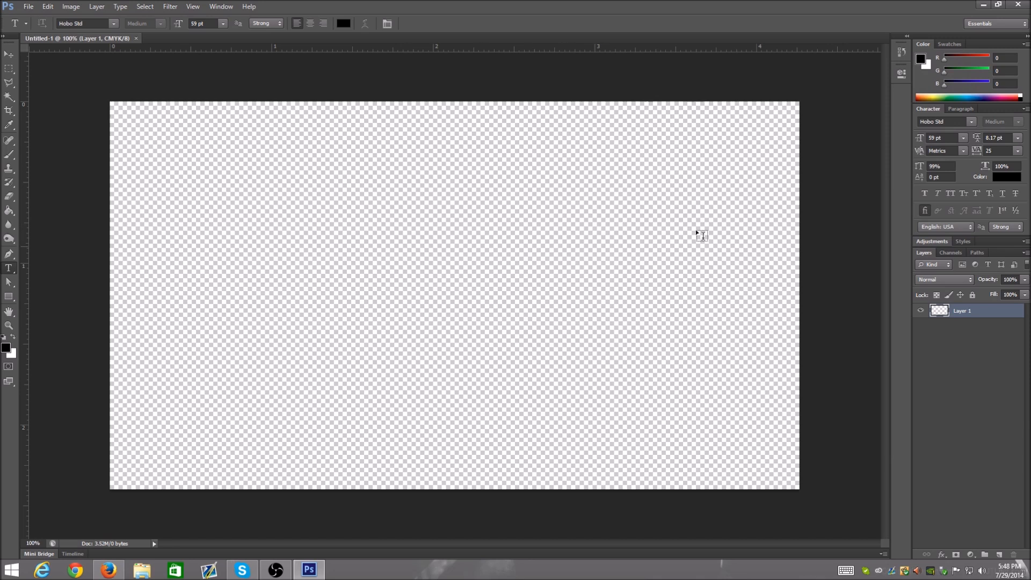
mouse_move(502, 225)
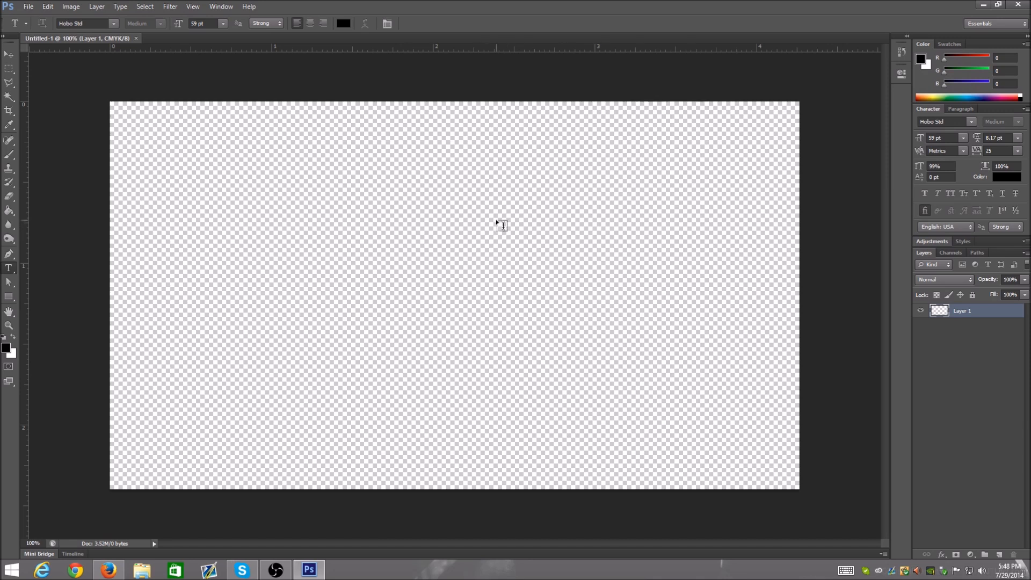
mouse_move(417, 354)
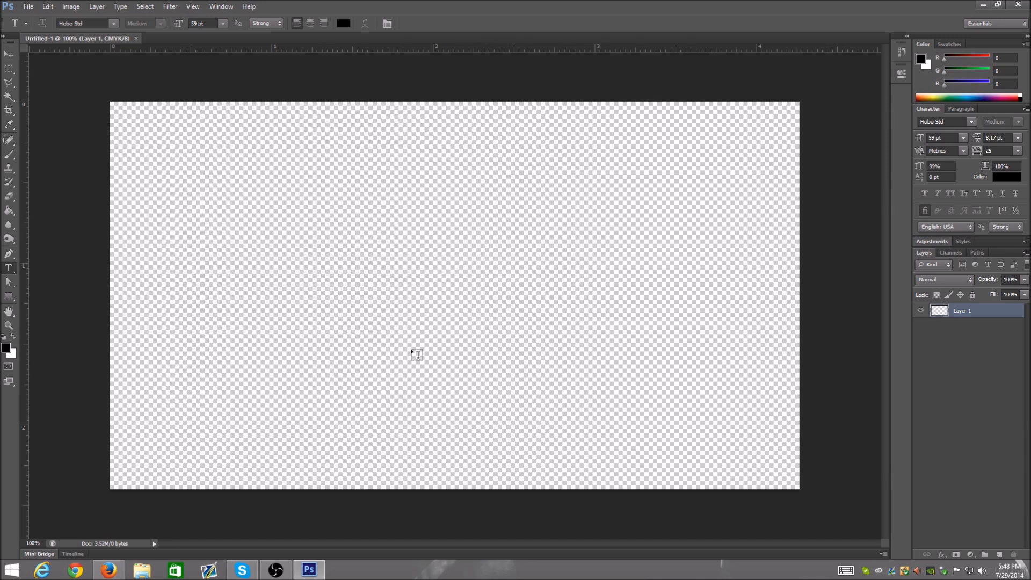
mouse_move(503, 363)
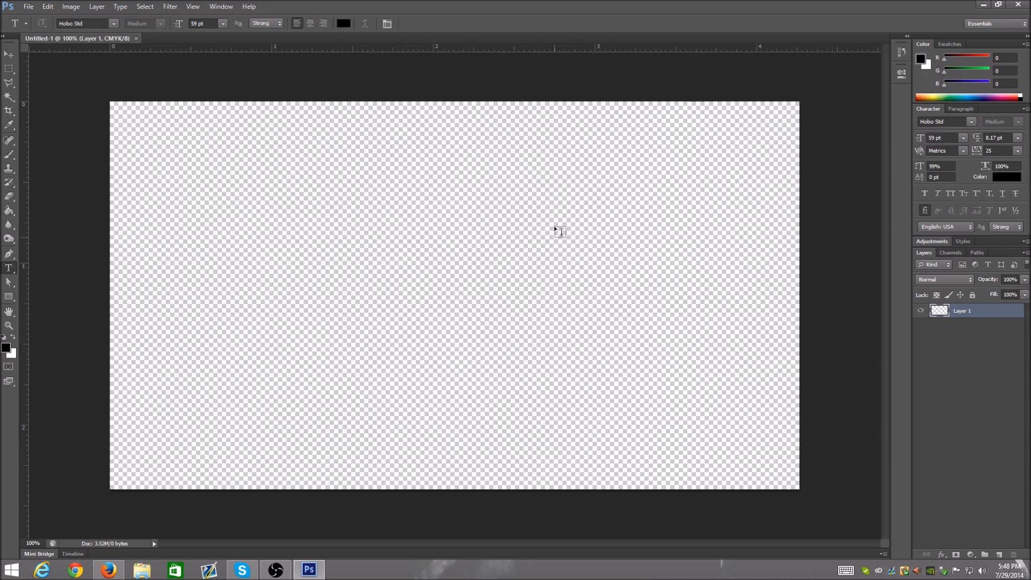
mouse_move(57, 284)
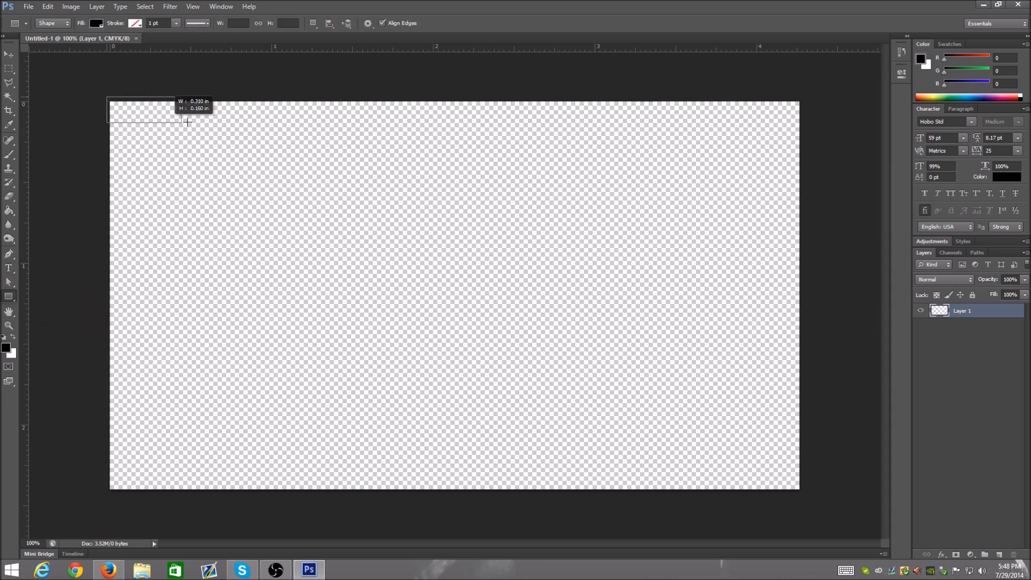
Draw a black rectangle along the top edge and stretch it to the full canvas width.
drag(111, 104, 787, 132)
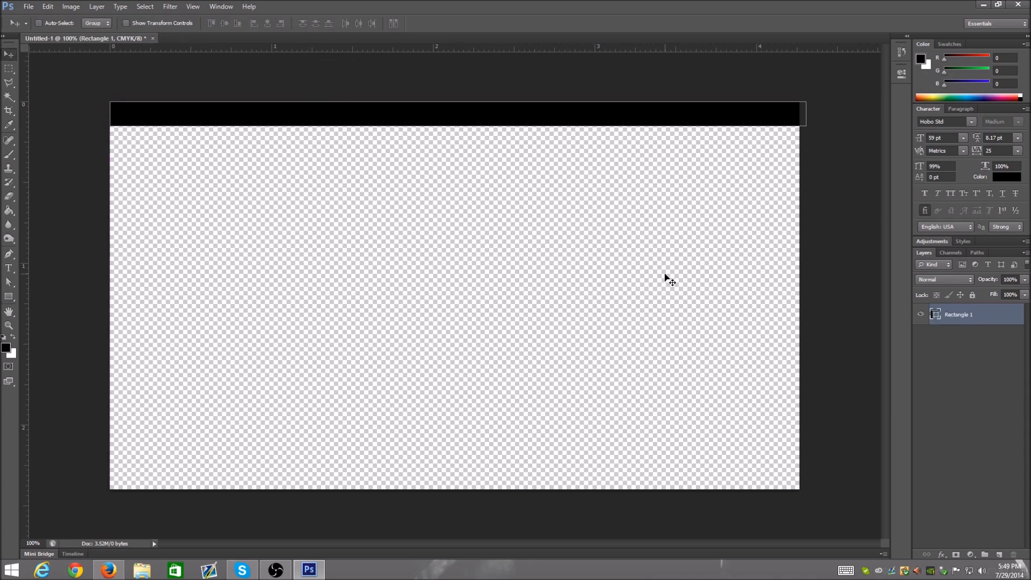
key(ctrl+t)
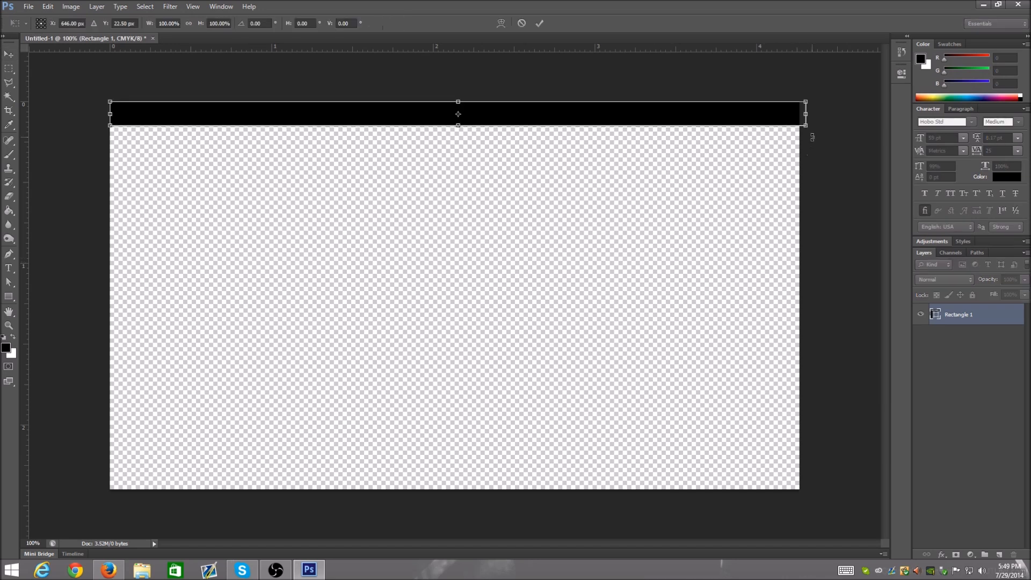
drag(805, 113, 800, 113)
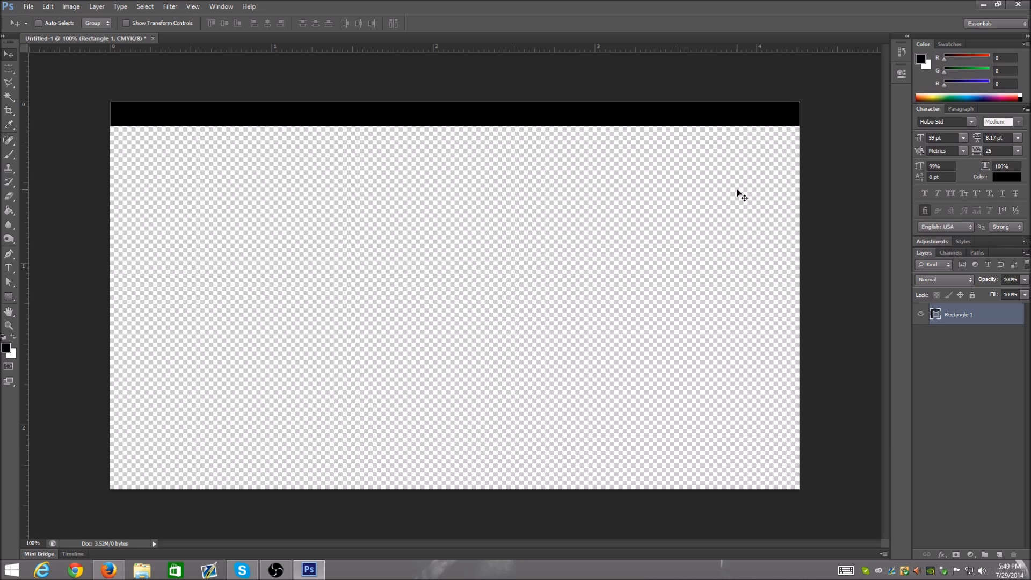
mouse_move(585, 201)
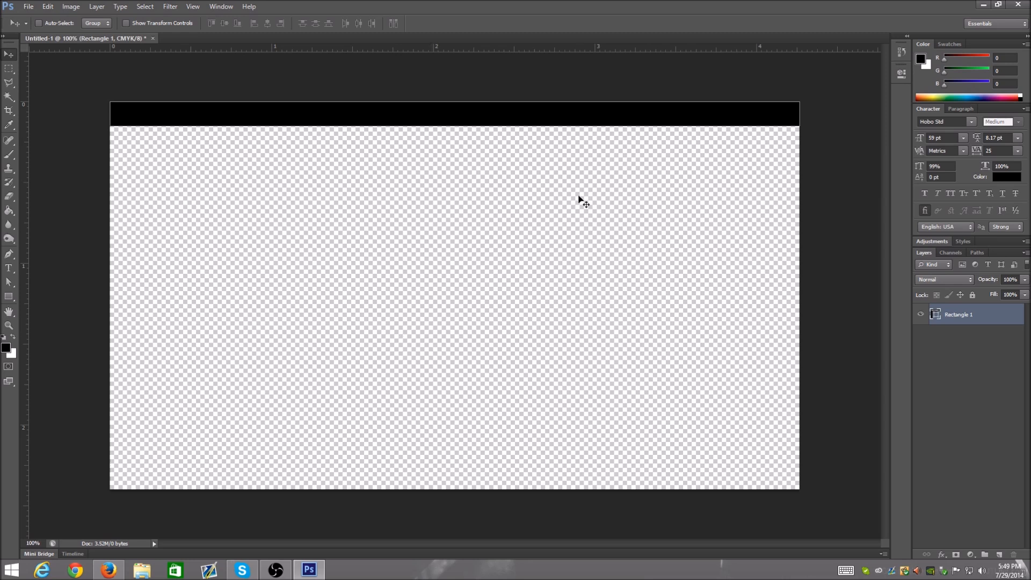
mouse_move(486, 273)
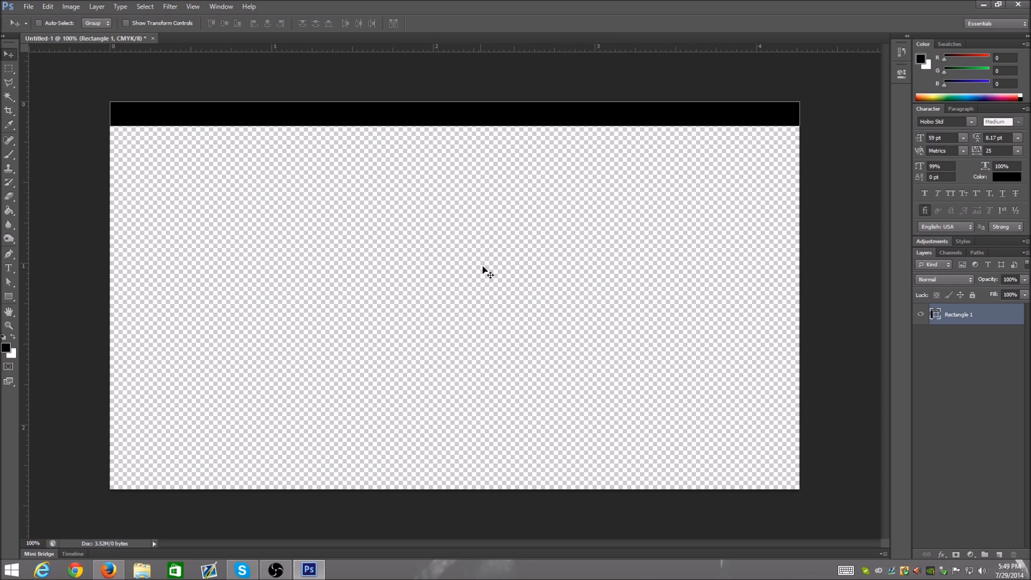
mouse_move(435, 509)
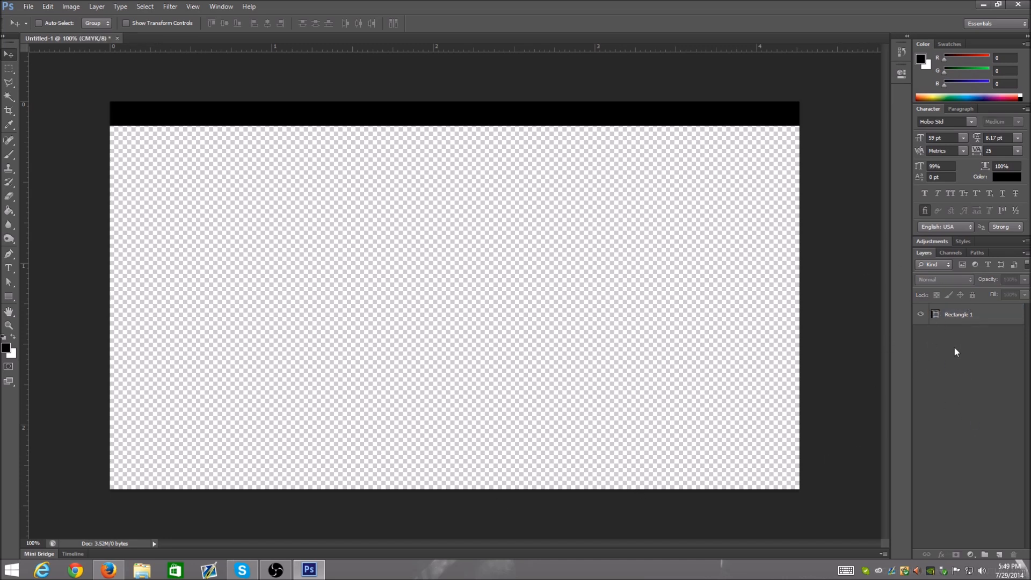
mouse_move(968, 329)
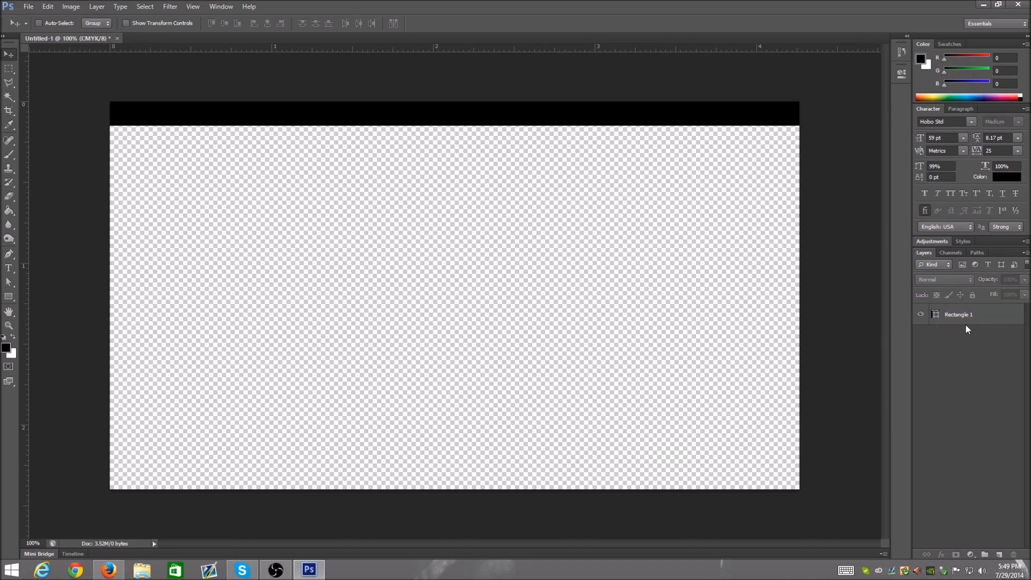
mouse_move(899, 339)
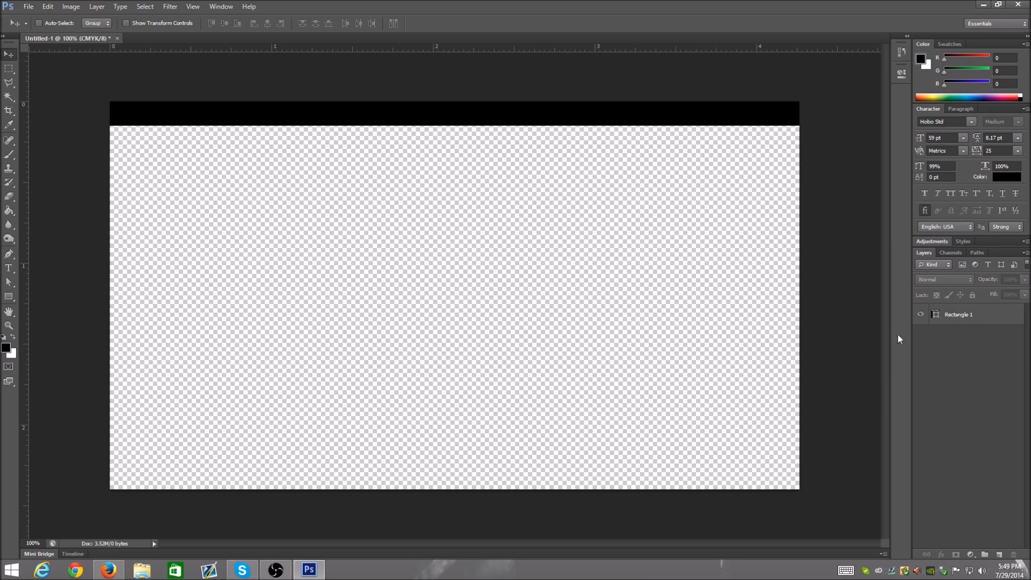
mouse_move(10, 181)
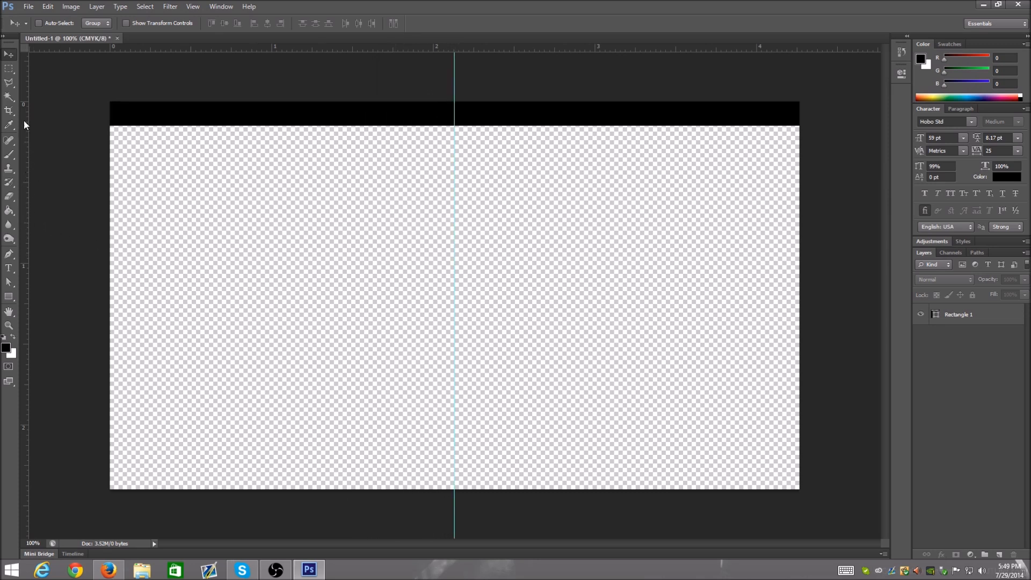
Add a vertical centre guide and adjust which guides are shown via the View menu.
click(192, 7)
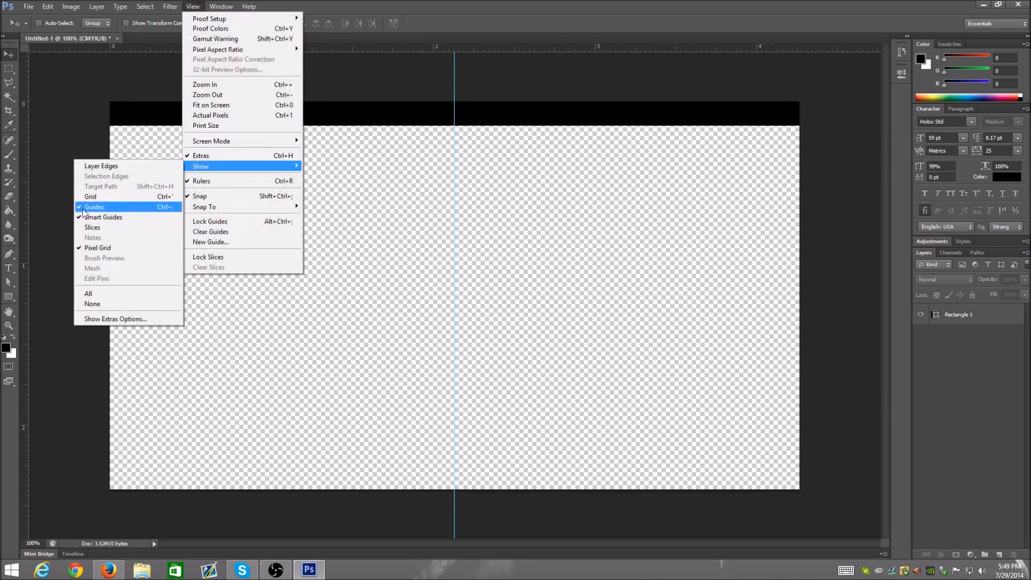
click(94, 206)
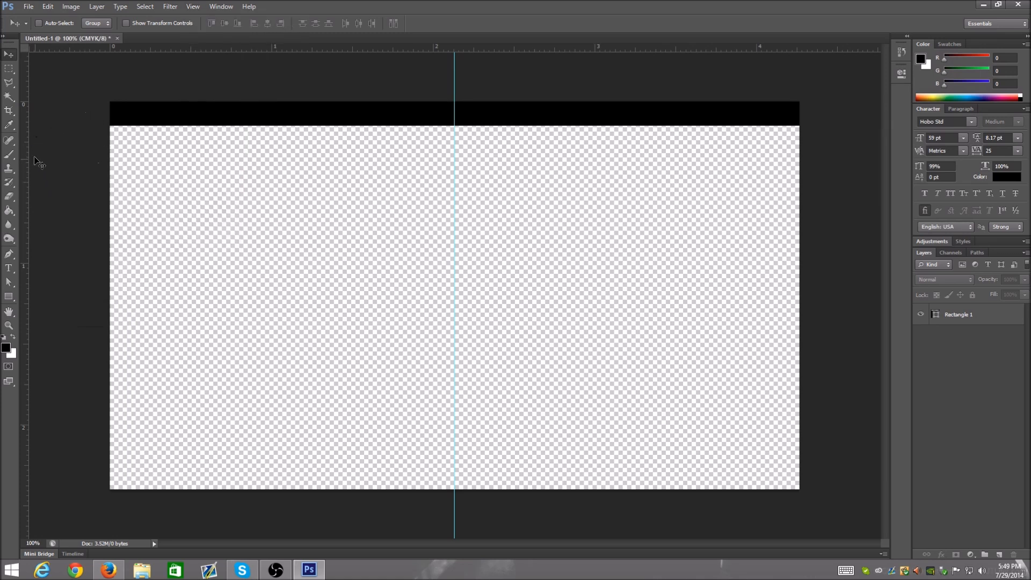
mouse_move(406, 86)
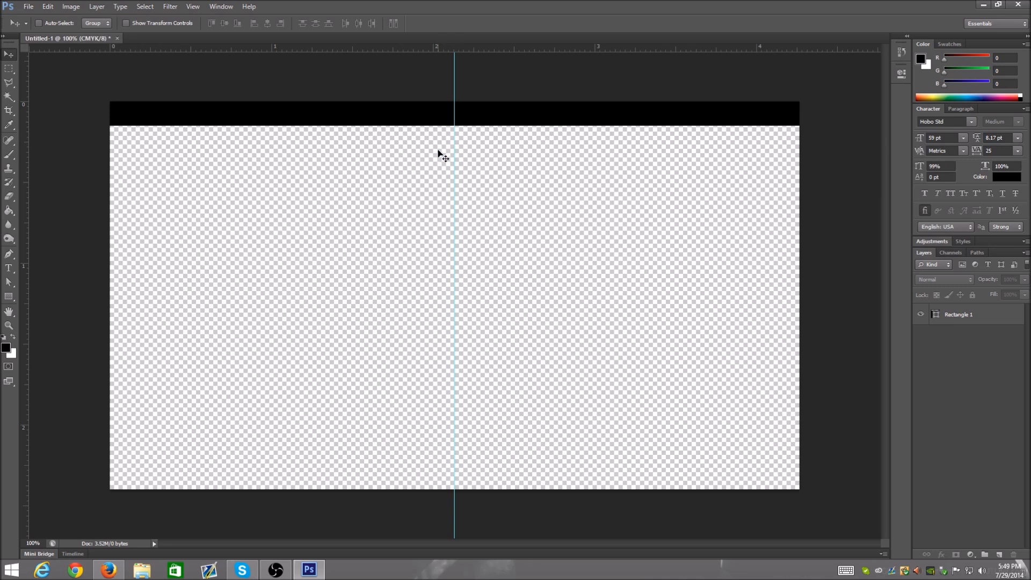
mouse_move(448, 172)
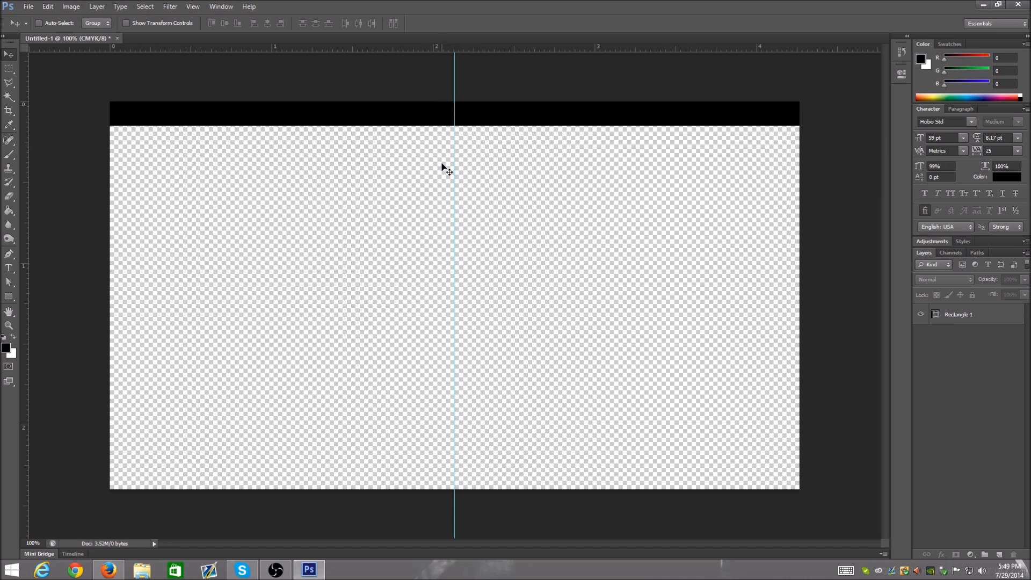
mouse_move(464, 89)
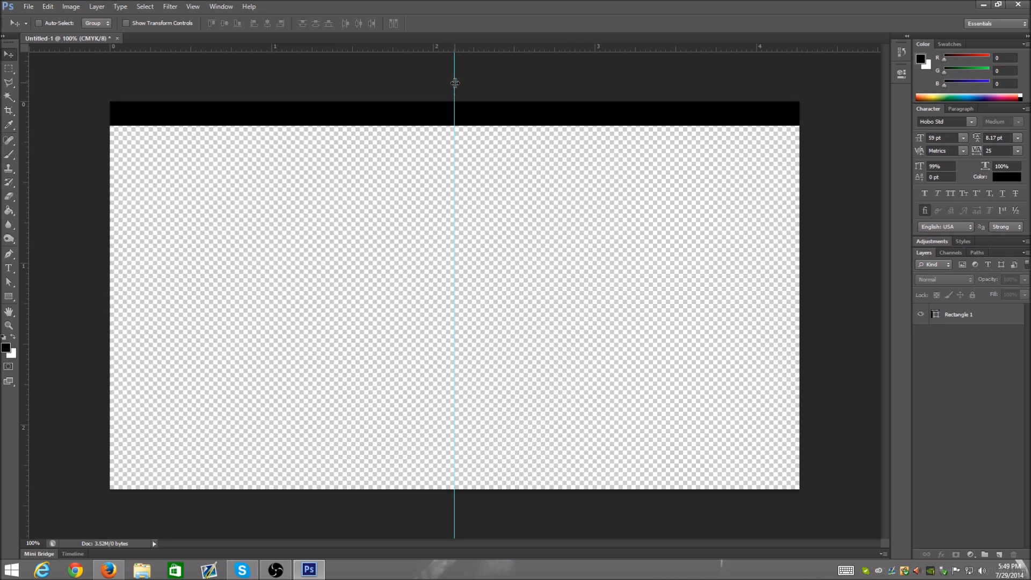
mouse_move(509, 54)
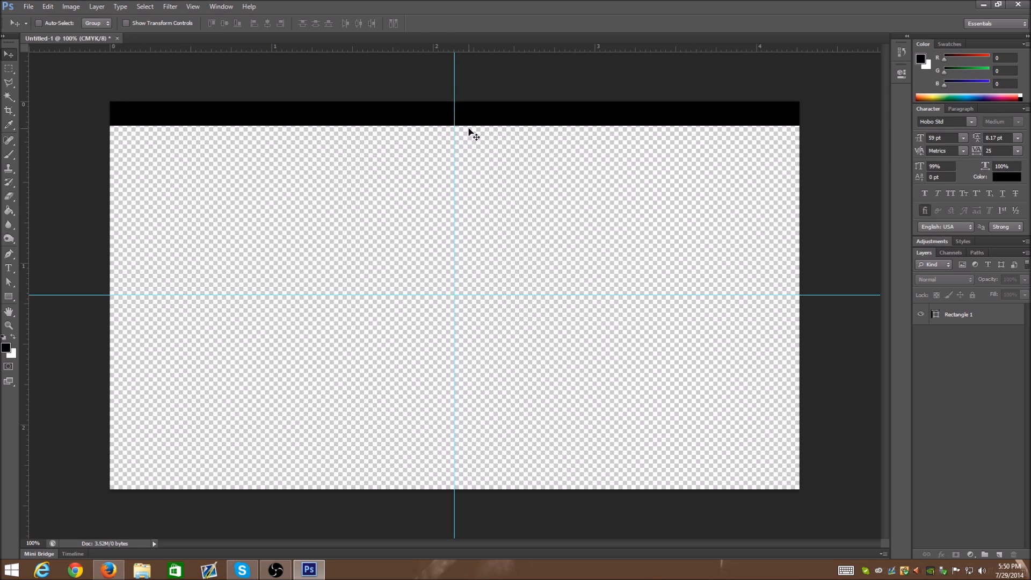
mouse_move(39, 264)
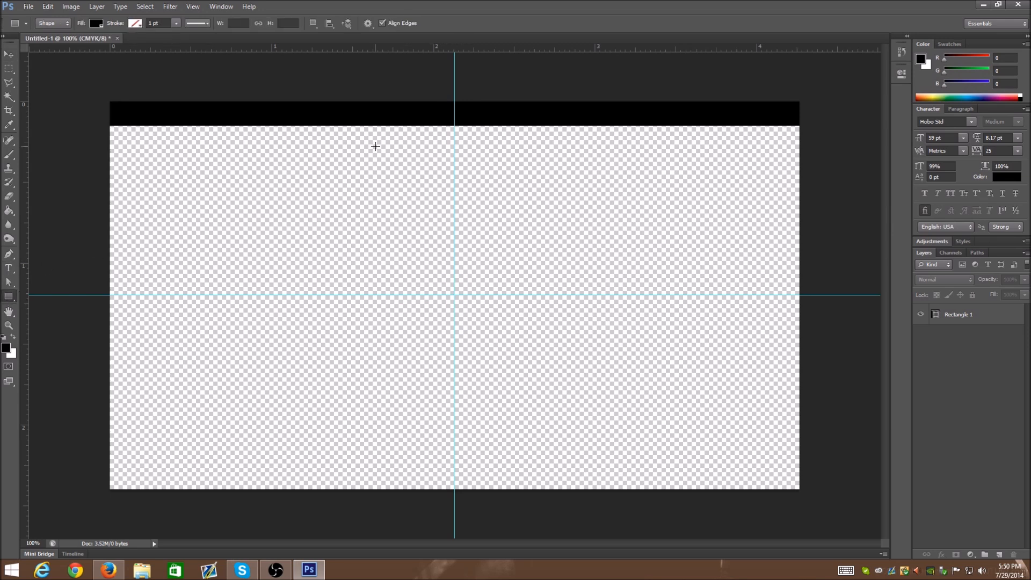
mouse_move(454, 102)
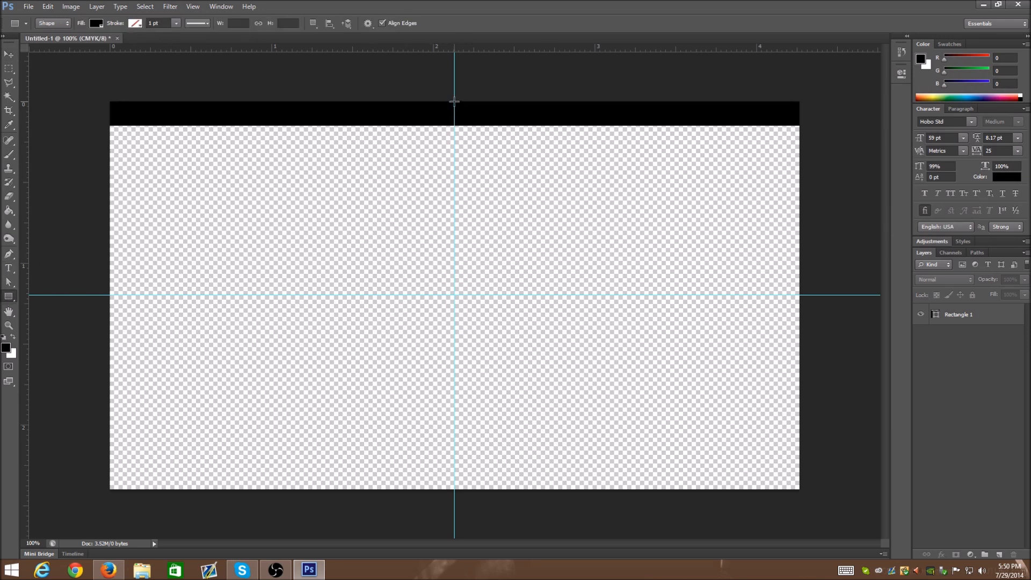
Draw a small black Rectangle 2 left of centre and butt it against the bar's bottom edge.
drag(453, 102, 391, 128)
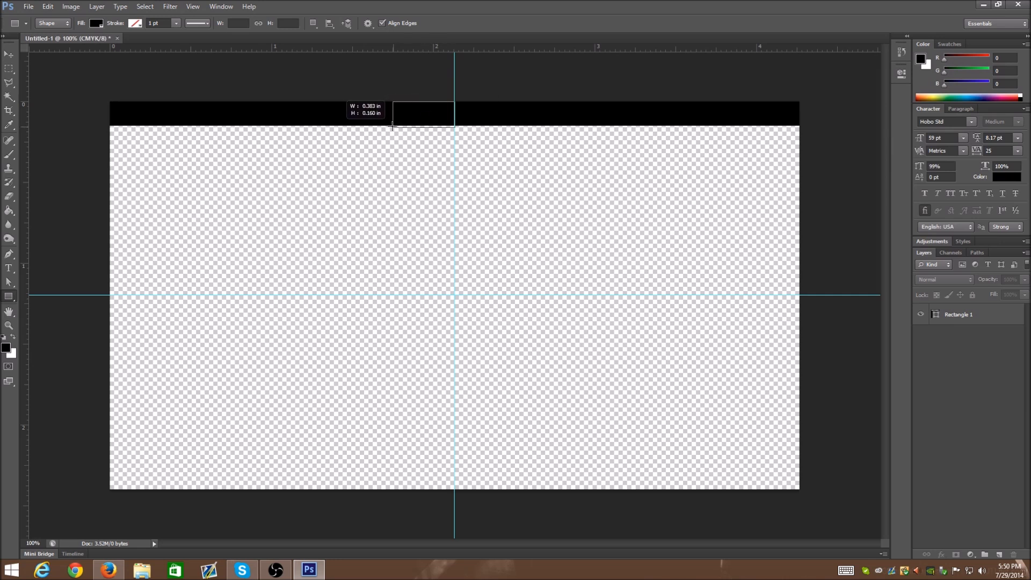
drag(391, 127, 371, 127)
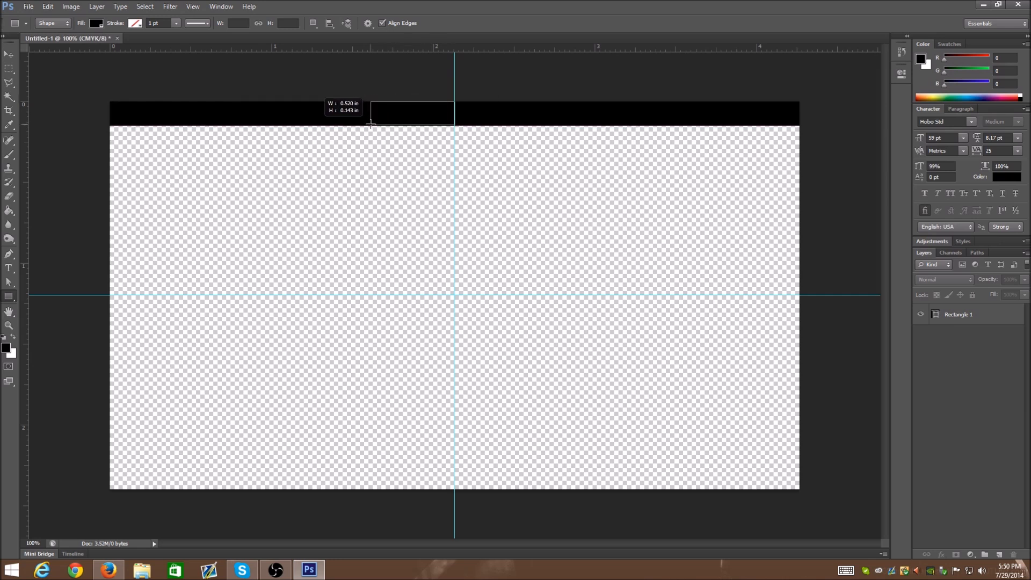
drag(370, 102, 453, 124)
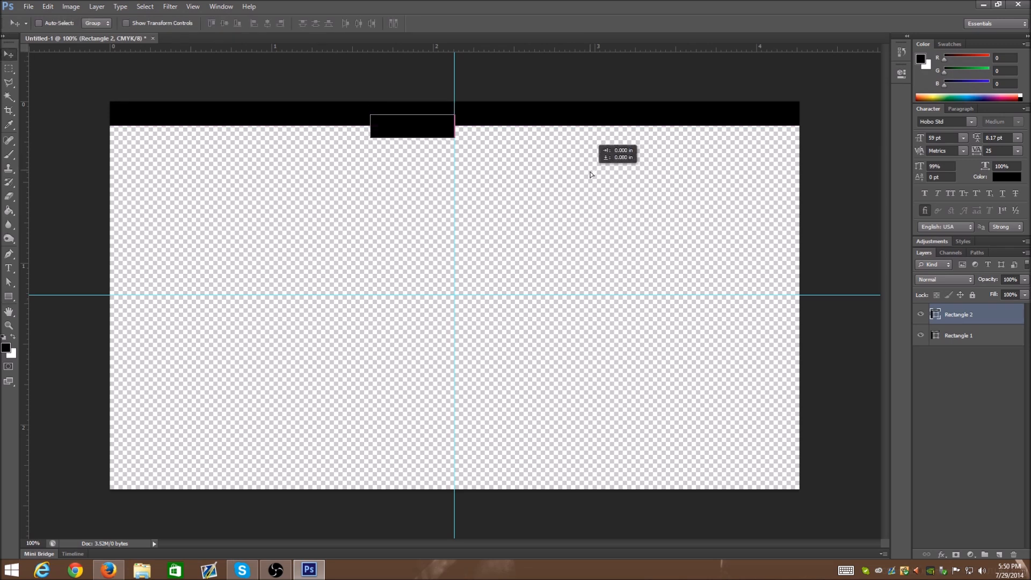
drag(413, 126, 412, 139)
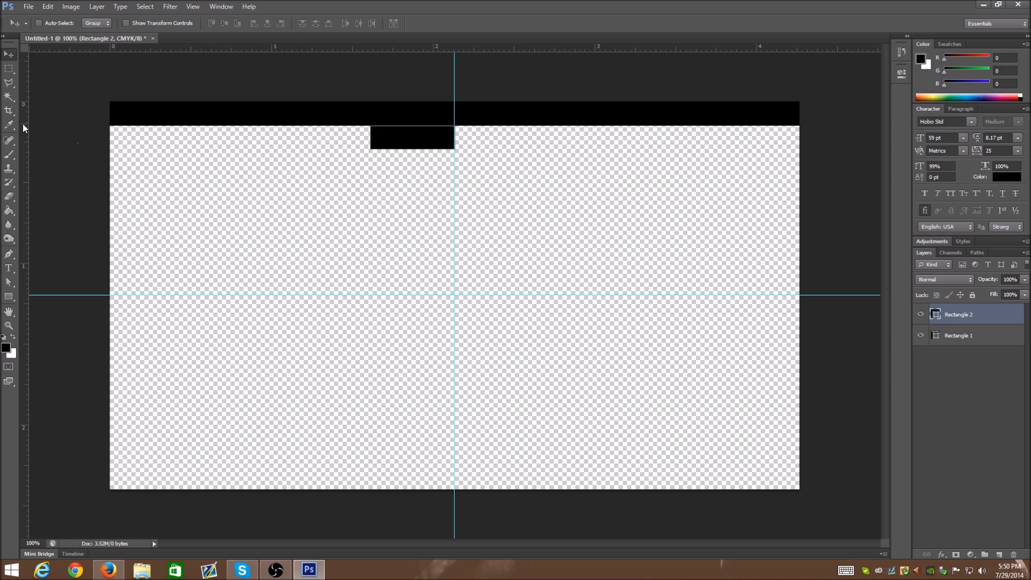
mouse_move(940, 399)
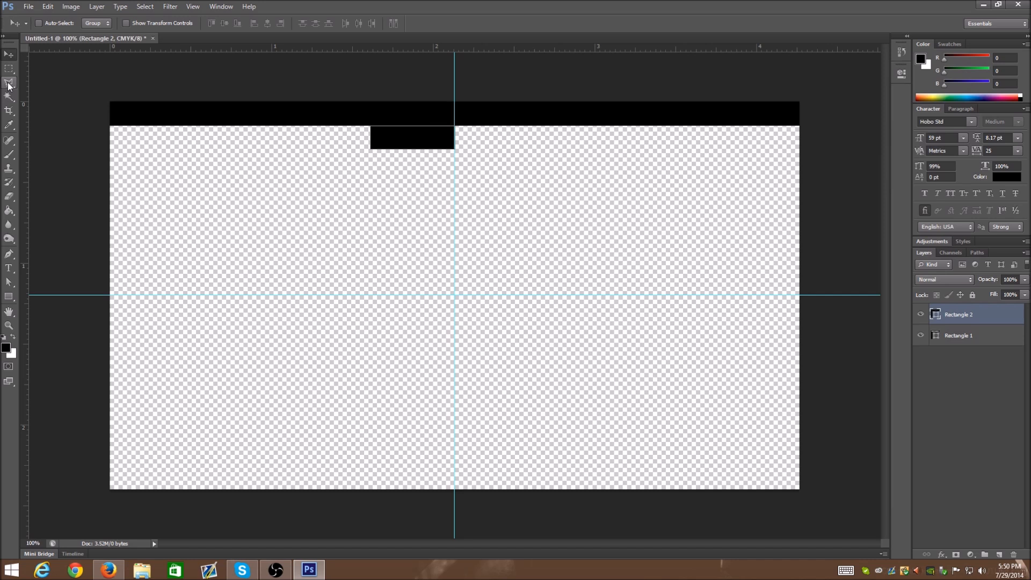
Select a triangle with the Polygonal Lasso, rasterize Rectangle 2 and cut its left end to a slant.
click(9, 82)
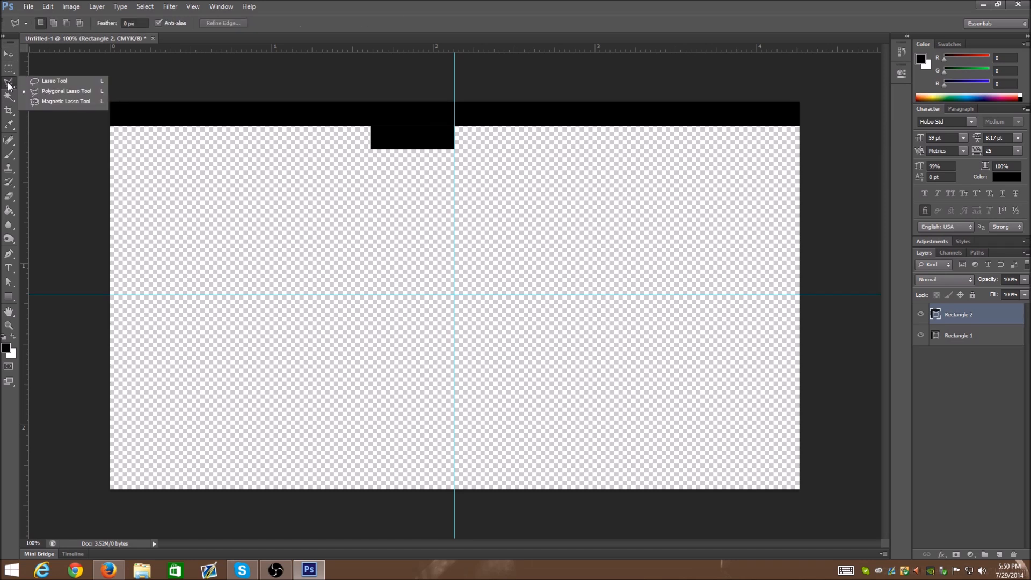
mouse_move(390, 25)
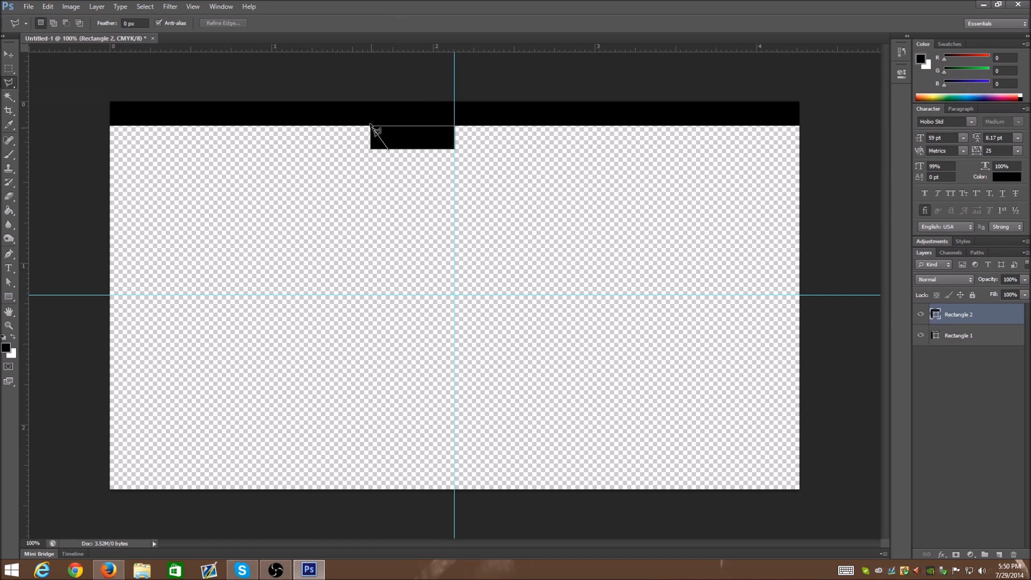
mouse_move(364, 125)
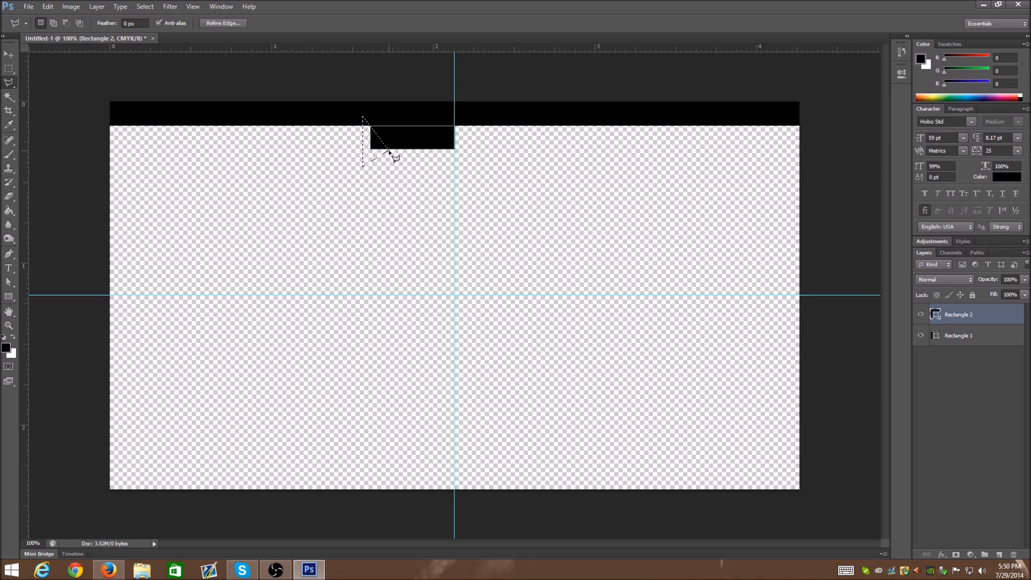
mouse_move(425, 204)
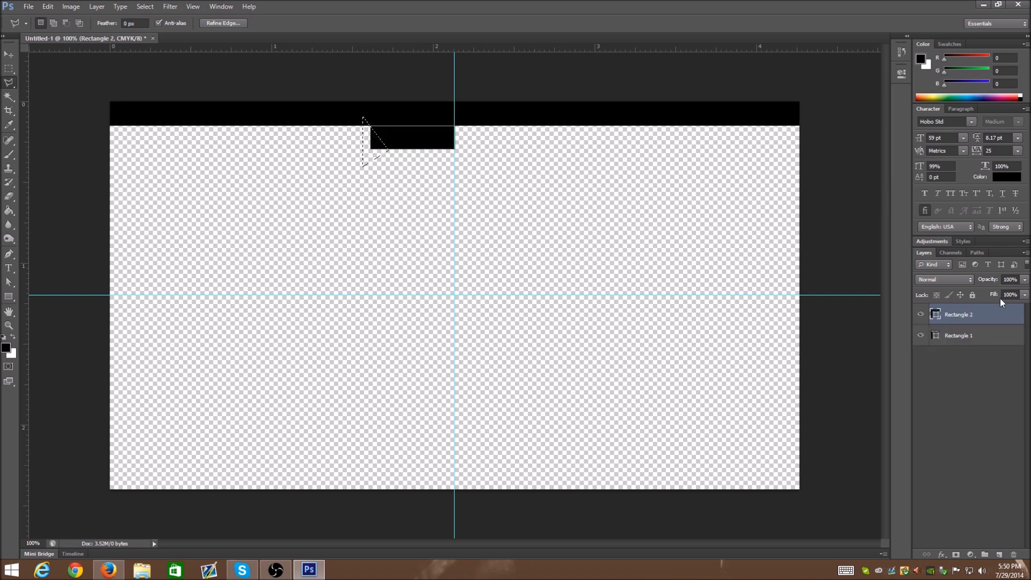
right_click(959, 313)
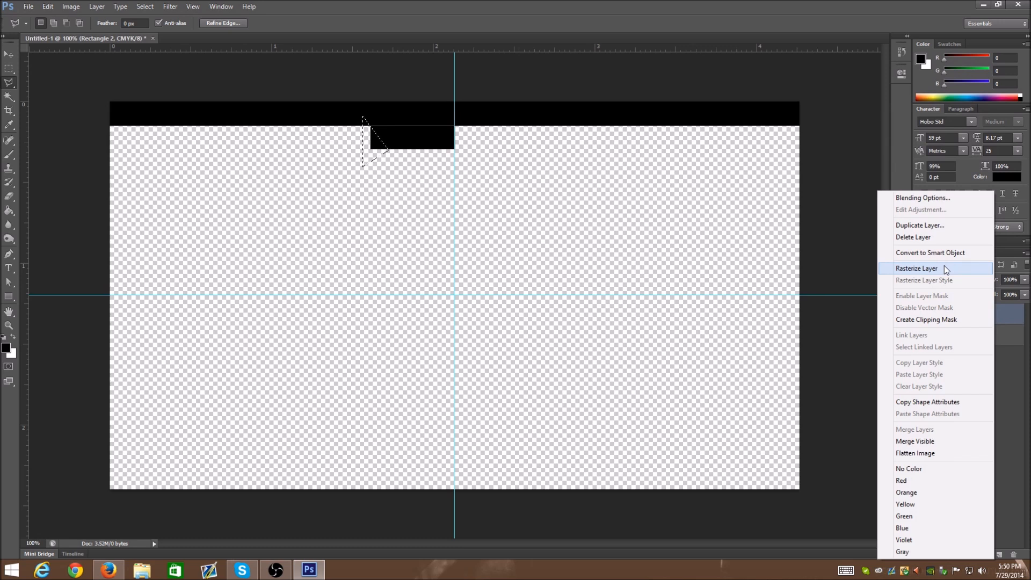
mouse_move(848, 304)
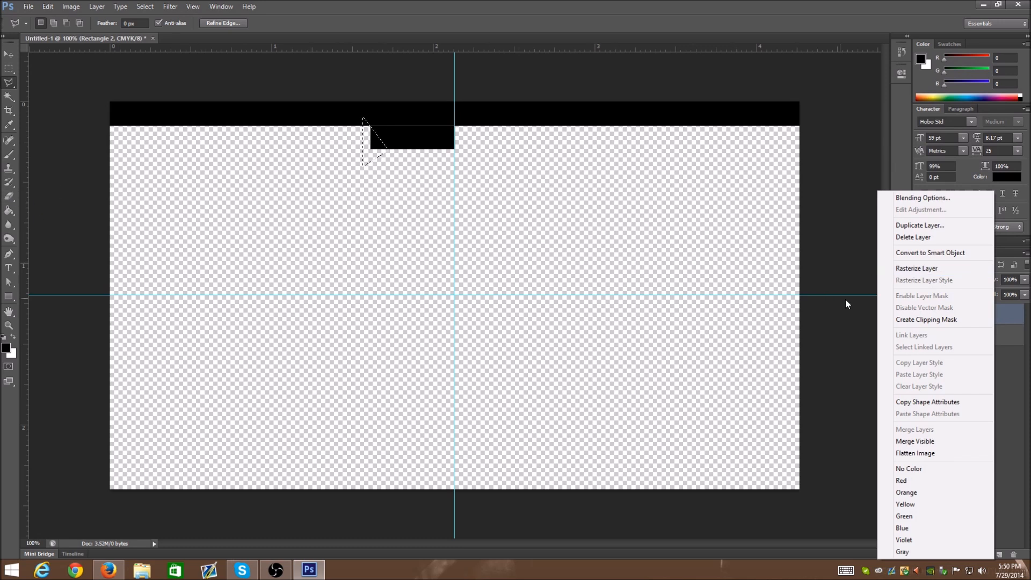
mouse_move(941, 269)
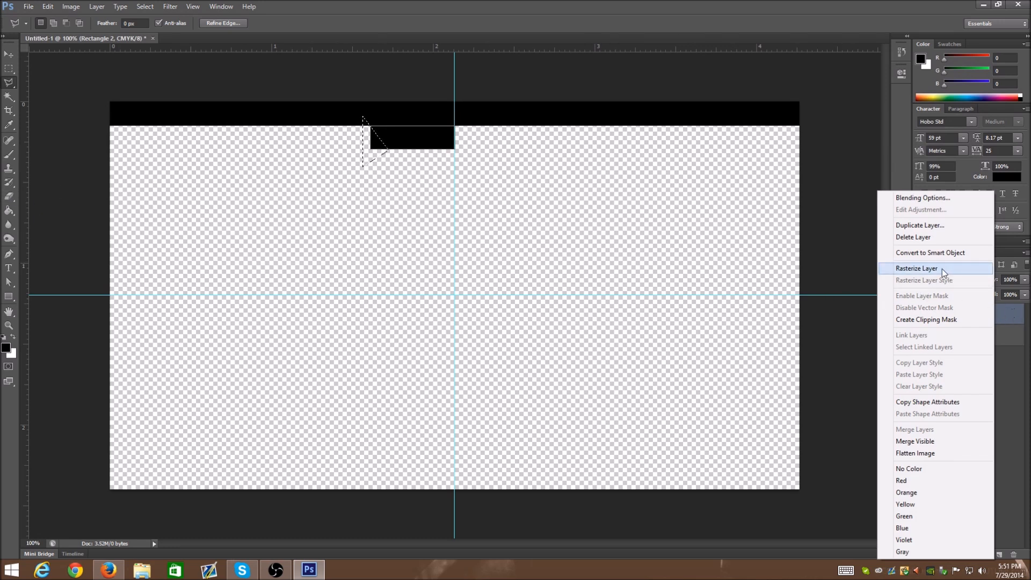
click(916, 269)
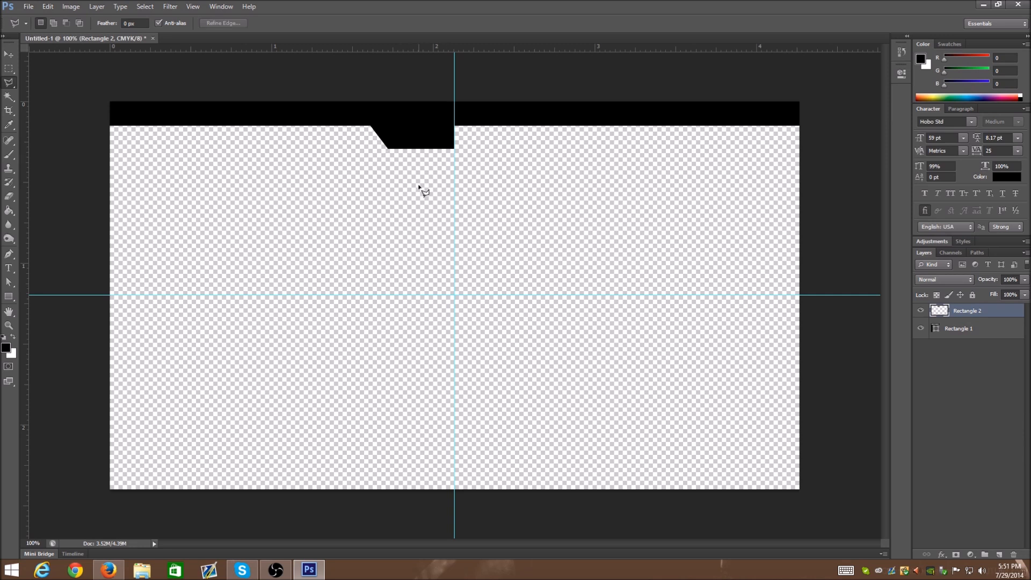
mouse_move(858, 288)
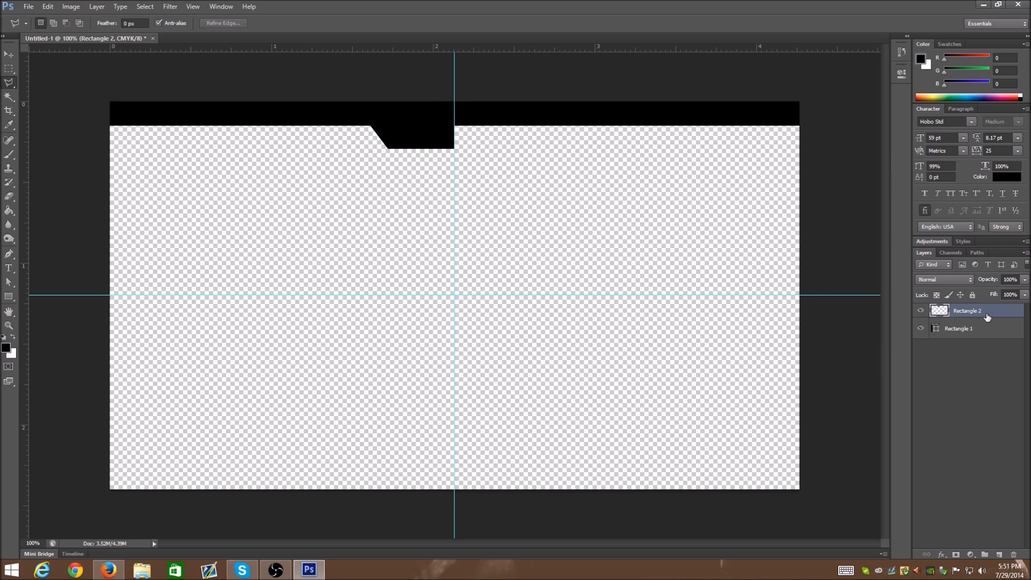
Duplicate the slanted piece, flip it horizontally and slide it right to complete the tab.
key(ctrl+j)
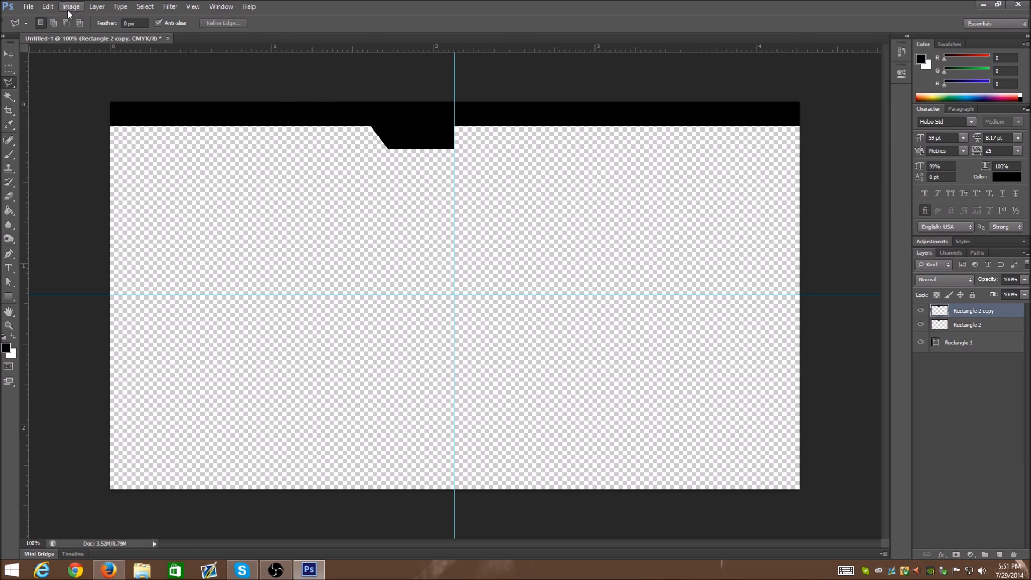
click(47, 6)
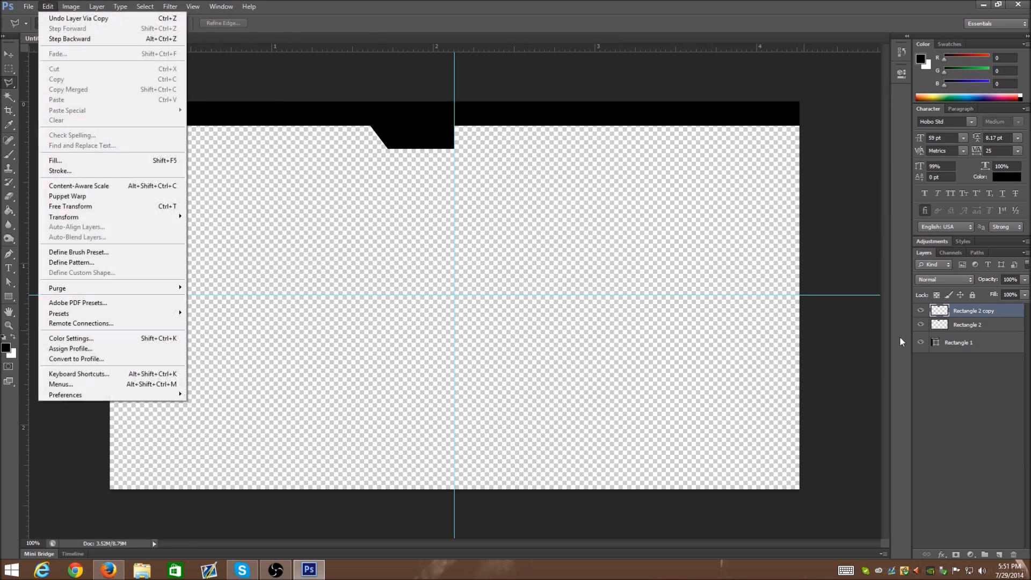
mouse_move(72, 99)
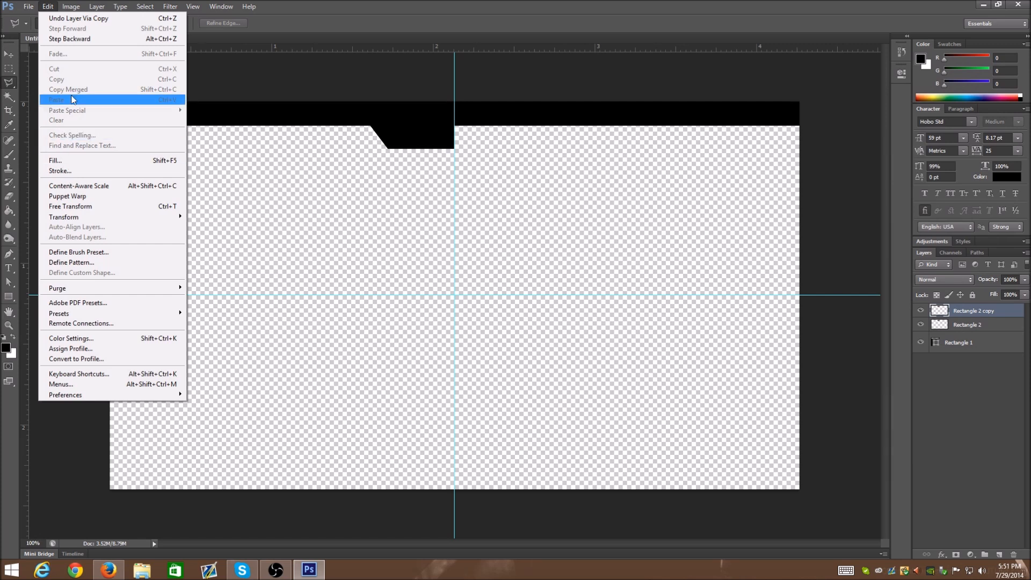
mouse_move(64, 217)
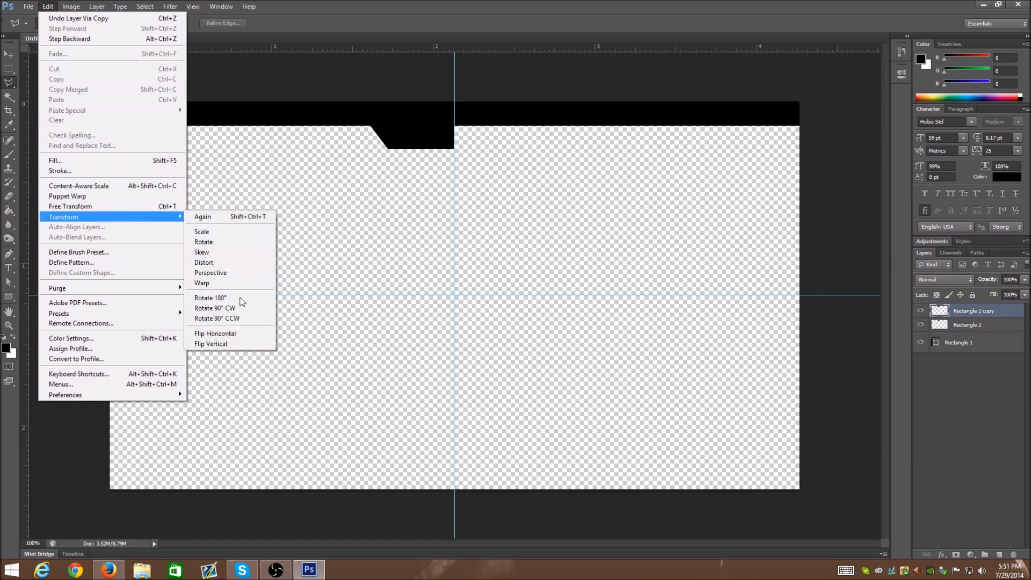
click(210, 297)
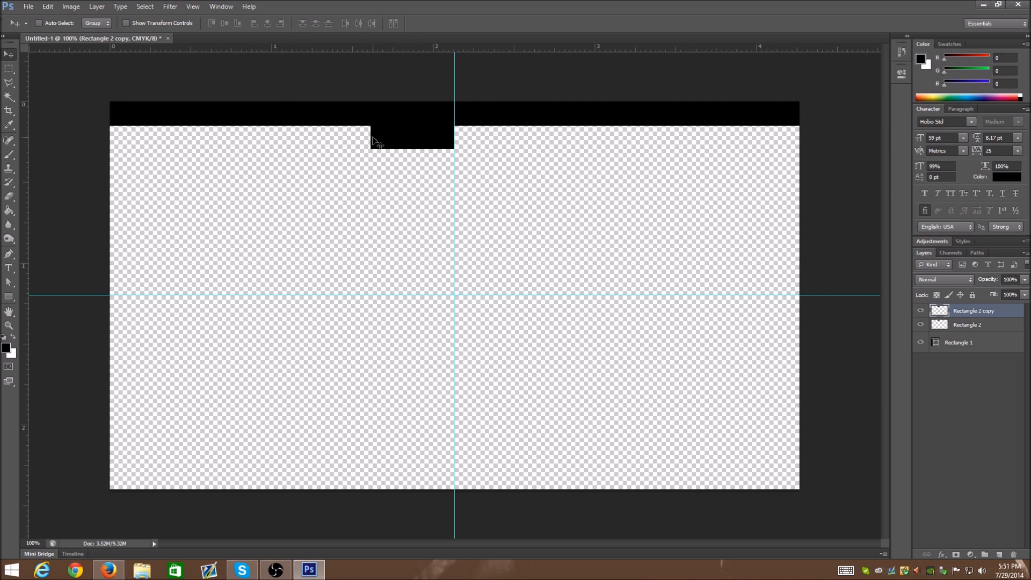
mouse_move(388, 145)
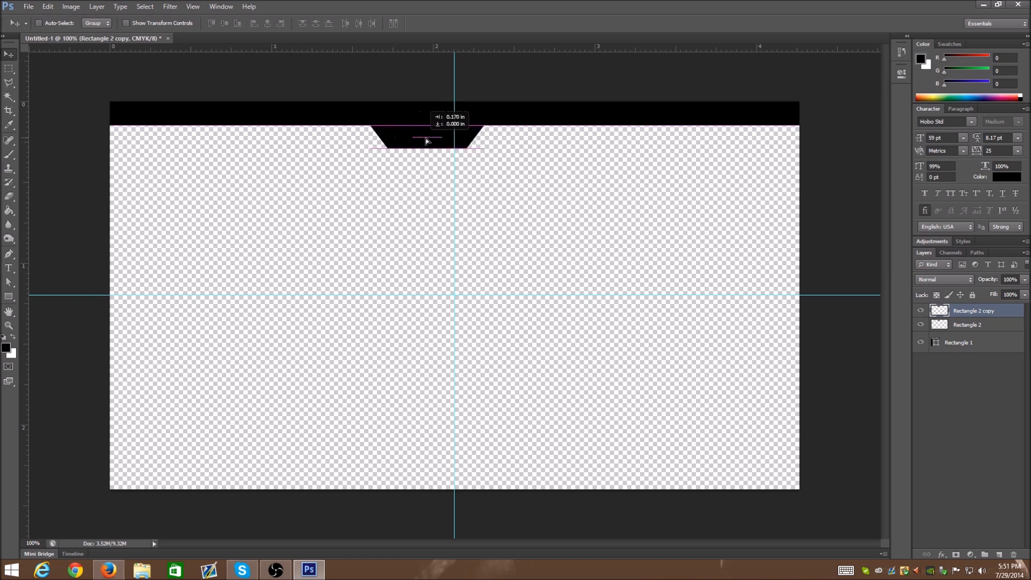
drag(427, 140, 475, 139)
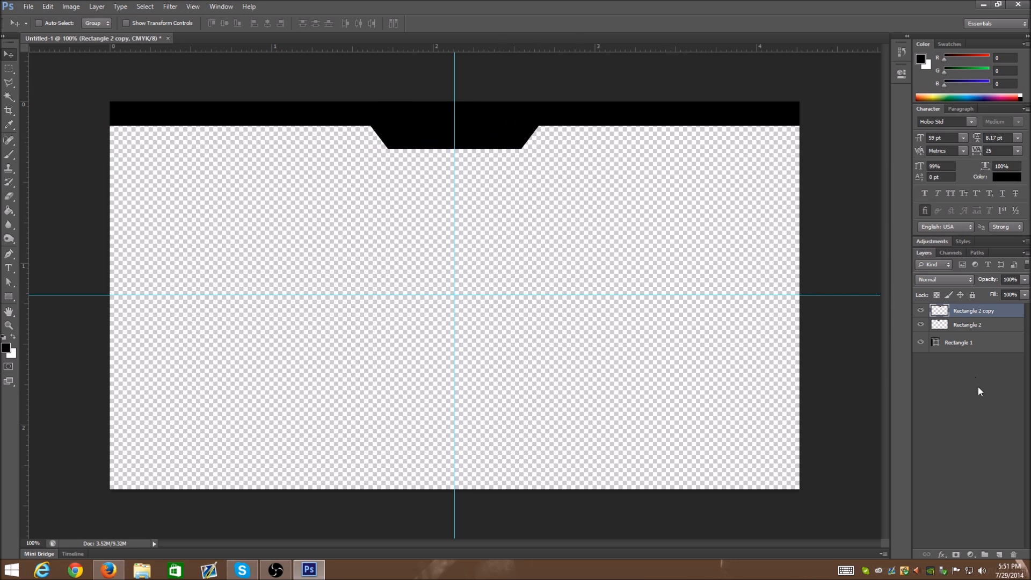
mouse_move(980, 423)
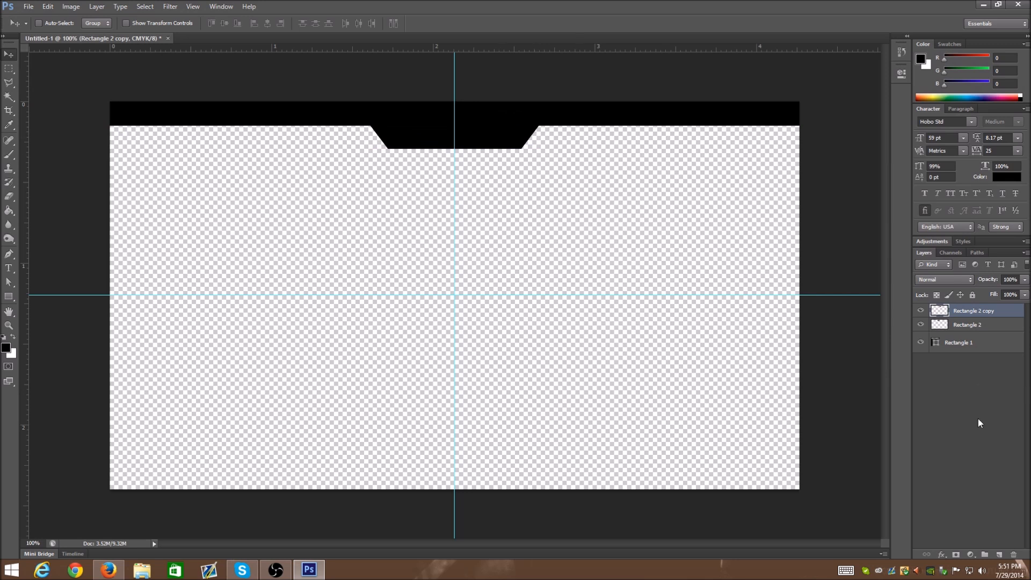
mouse_move(992, 342)
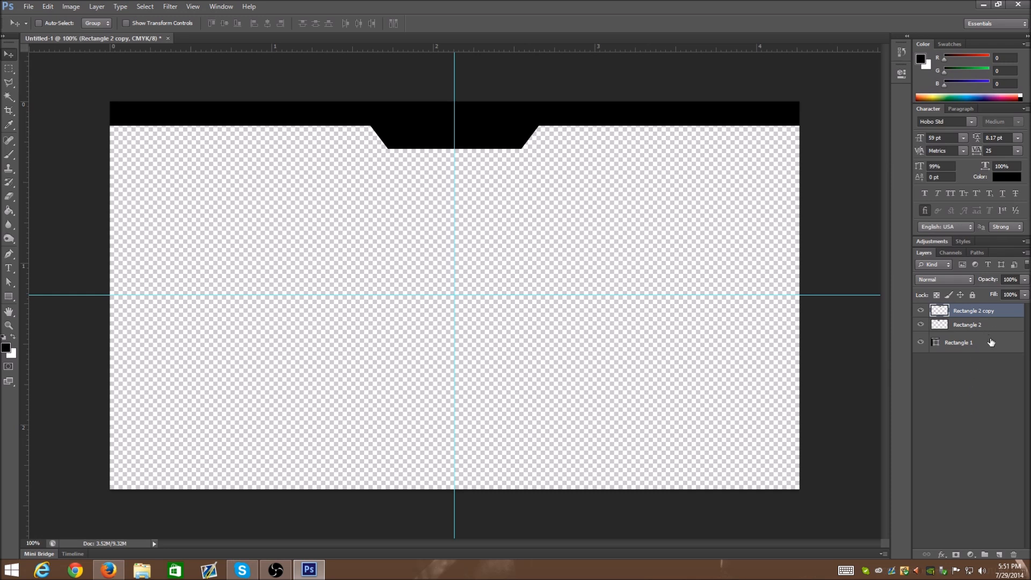
Select all three shape layers and merge them into one layer.
click(967, 325)
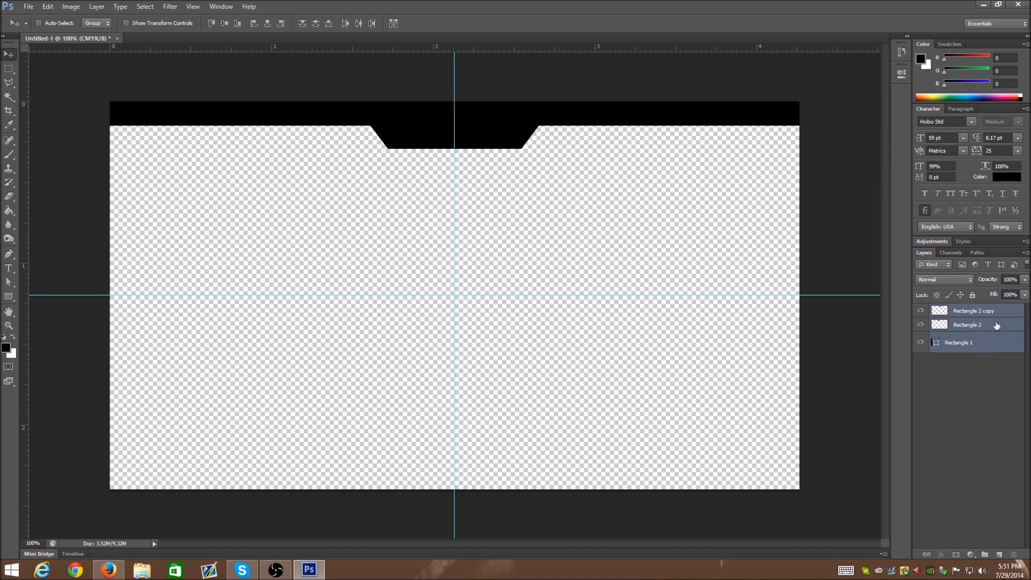
right_click(973, 324)
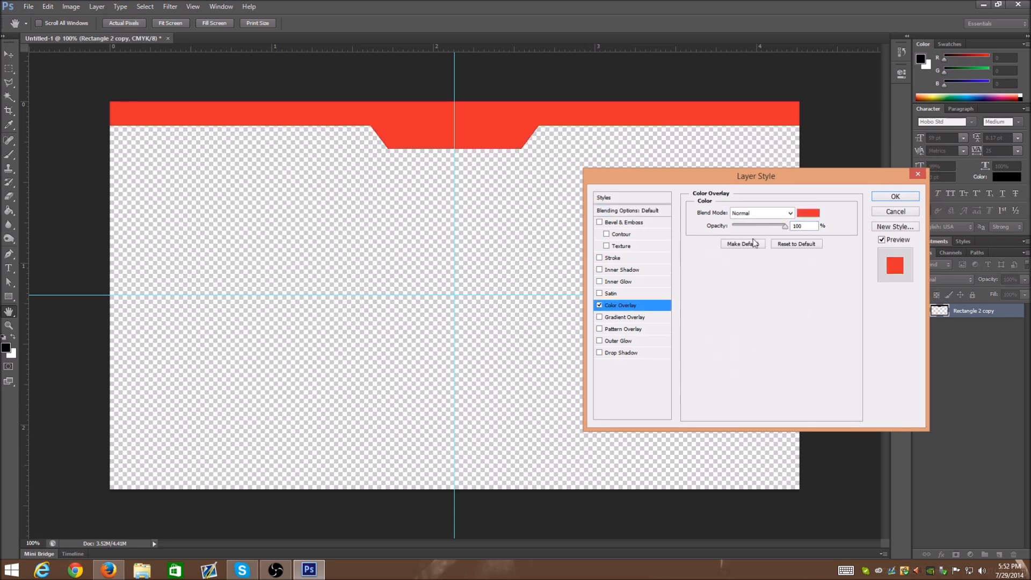
Set the colour overlay to navy, add a black stroke outline and apply the layer style.
click(808, 213)
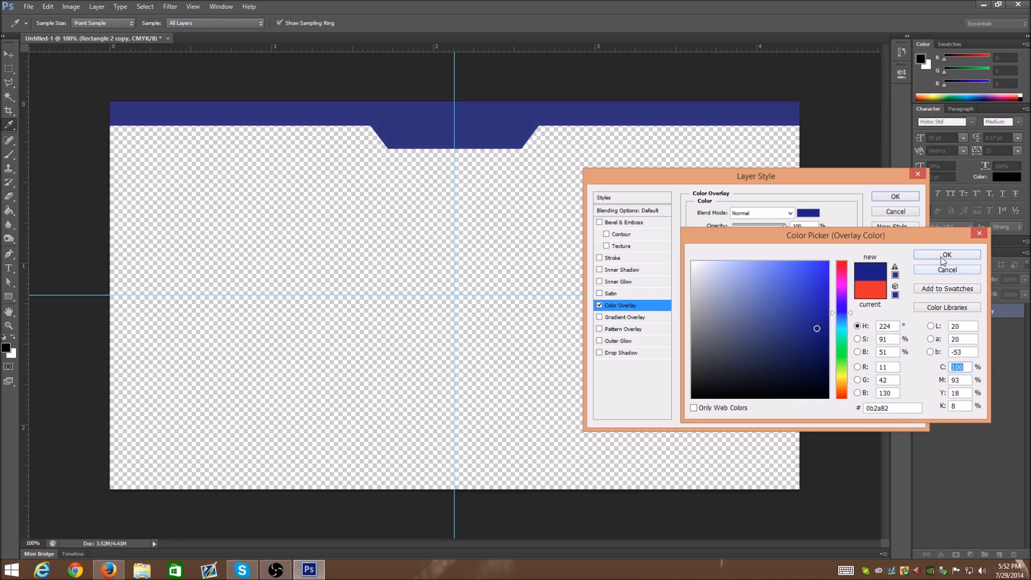
click(945, 255)
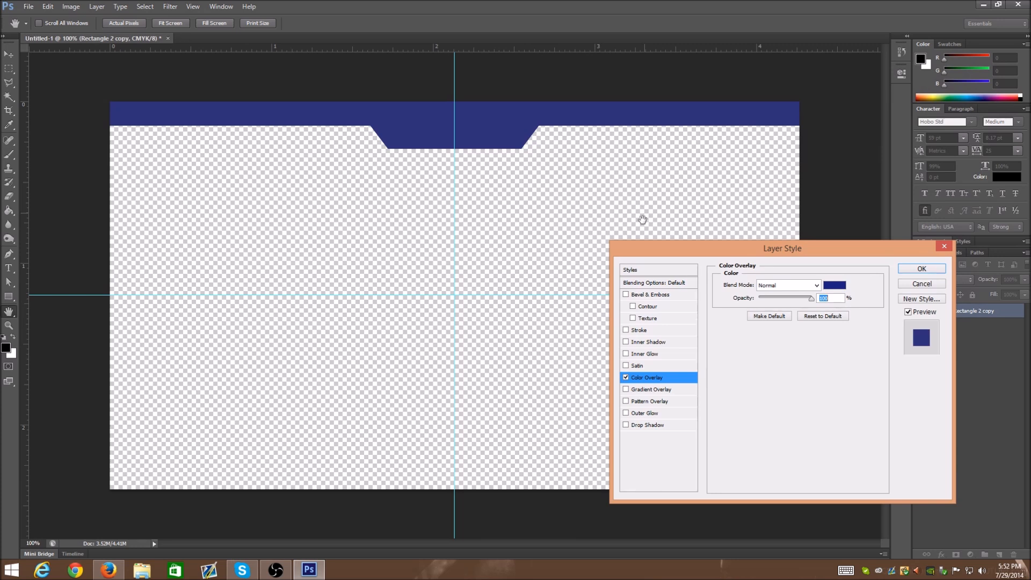
click(626, 330)
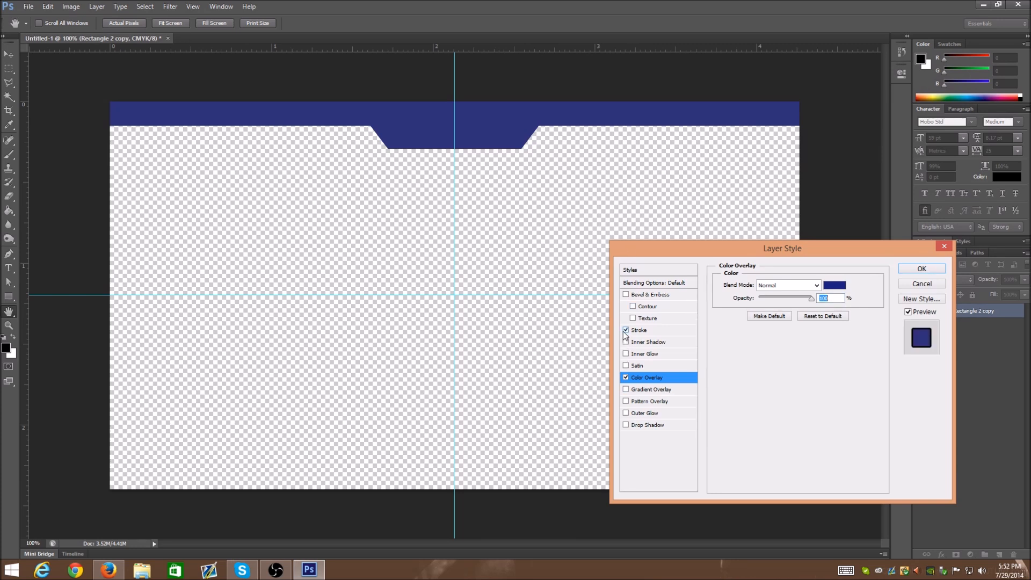
click(638, 330)
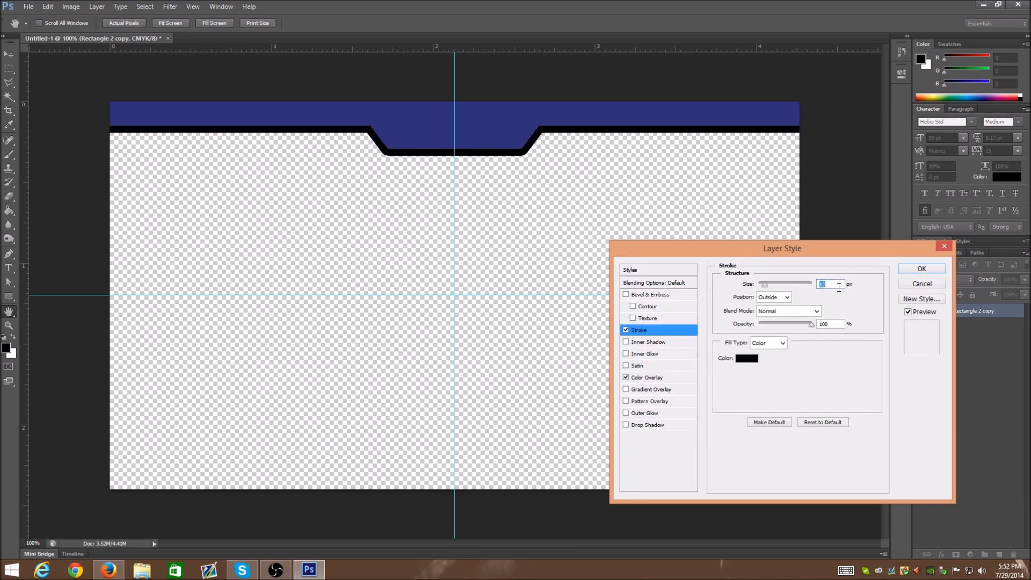
text(0)
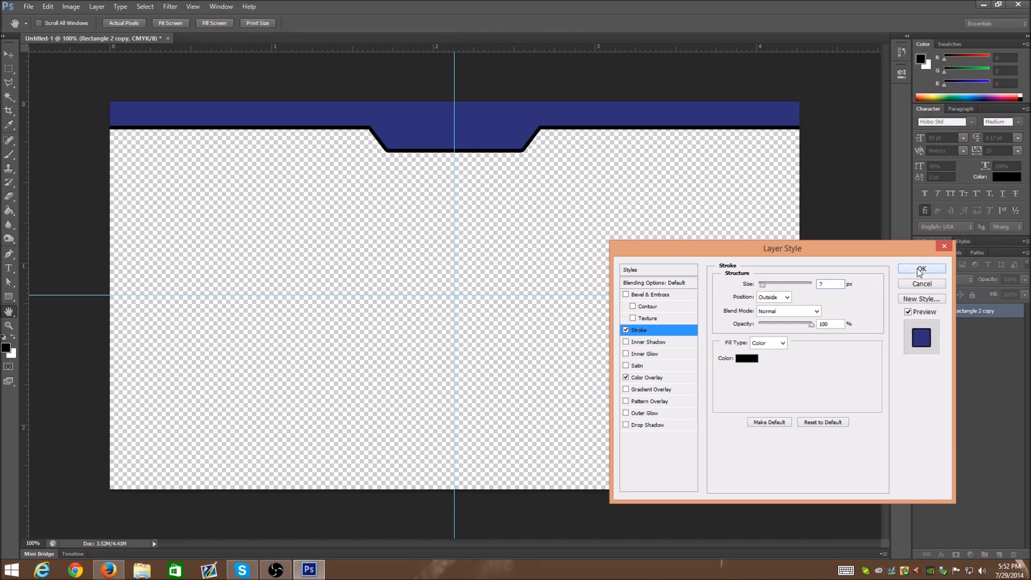
click(922, 269)
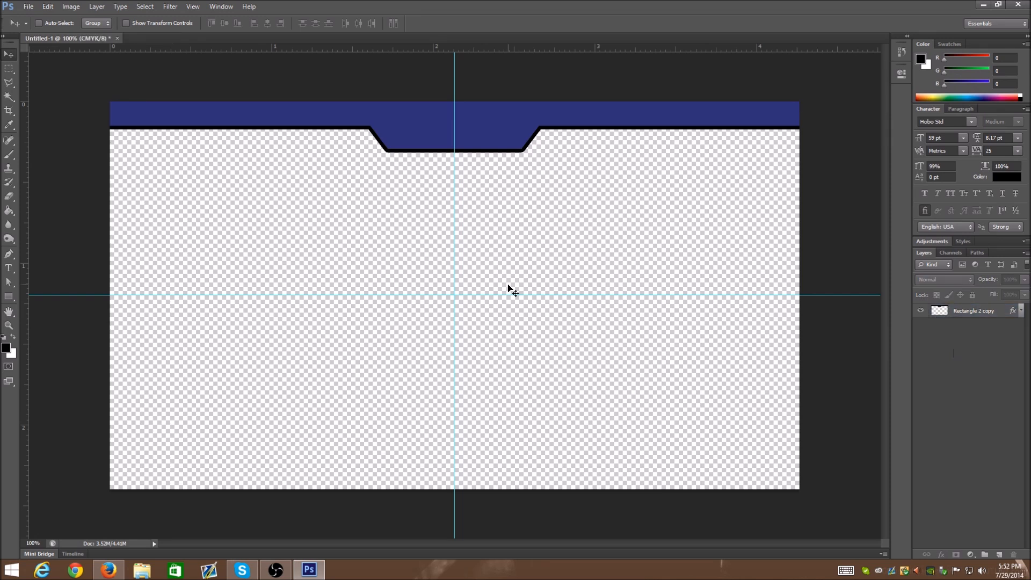
mouse_move(478, 267)
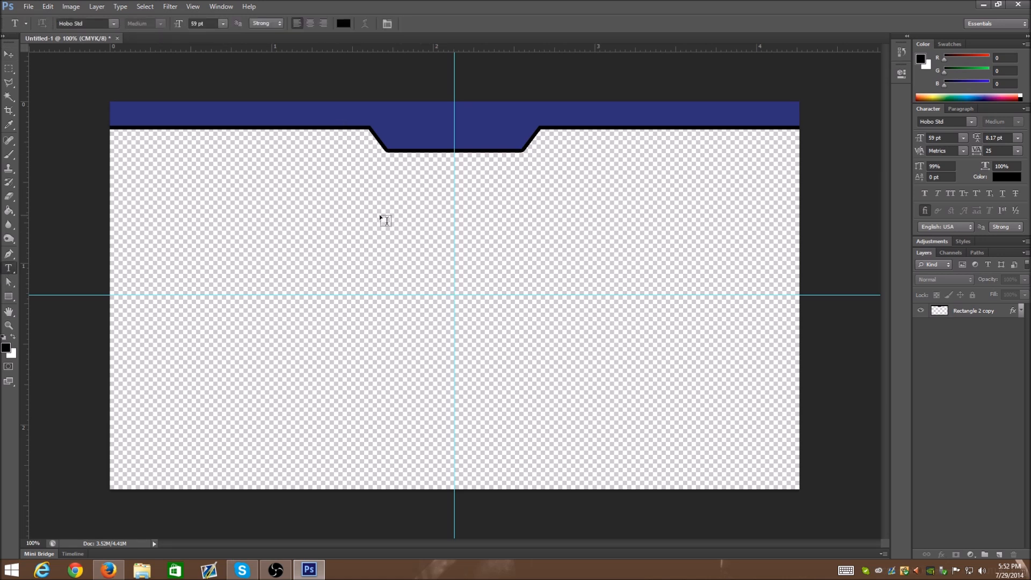
Add a text layer reading 'Jimboslice21' and set it in the BankGothic font.
click(380, 220)
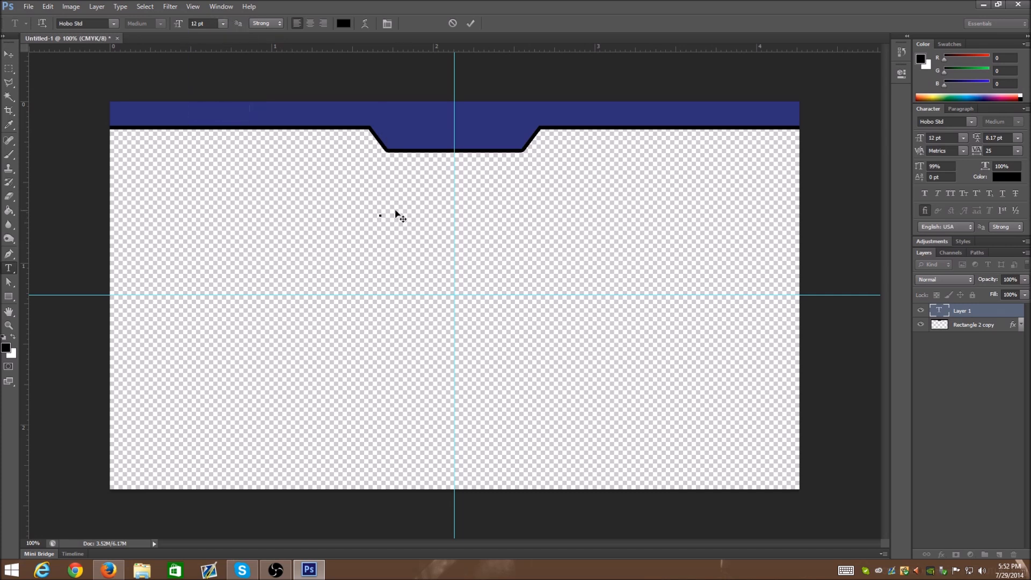
text(Jimboslice)
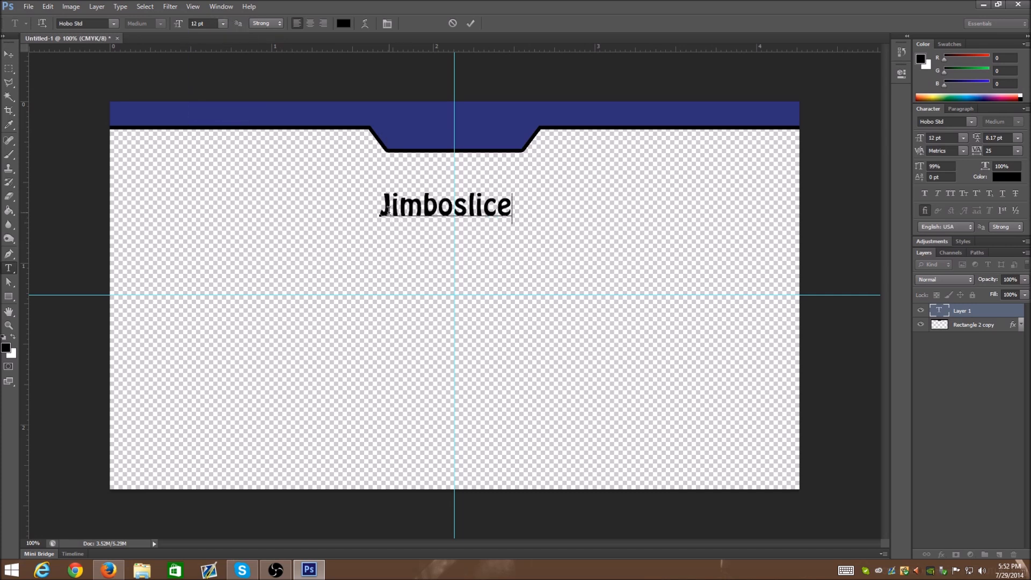
text(21)
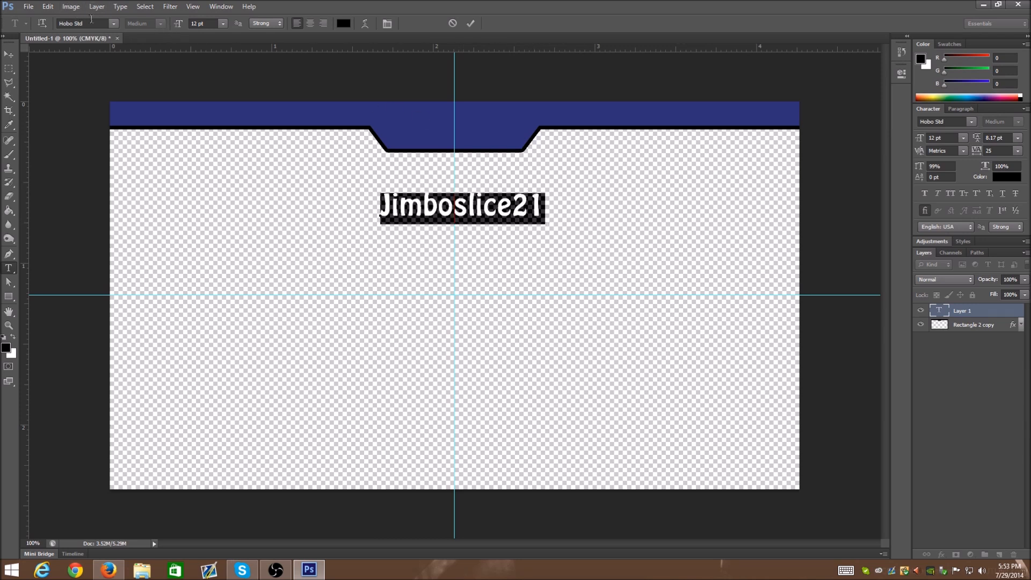
click(113, 22)
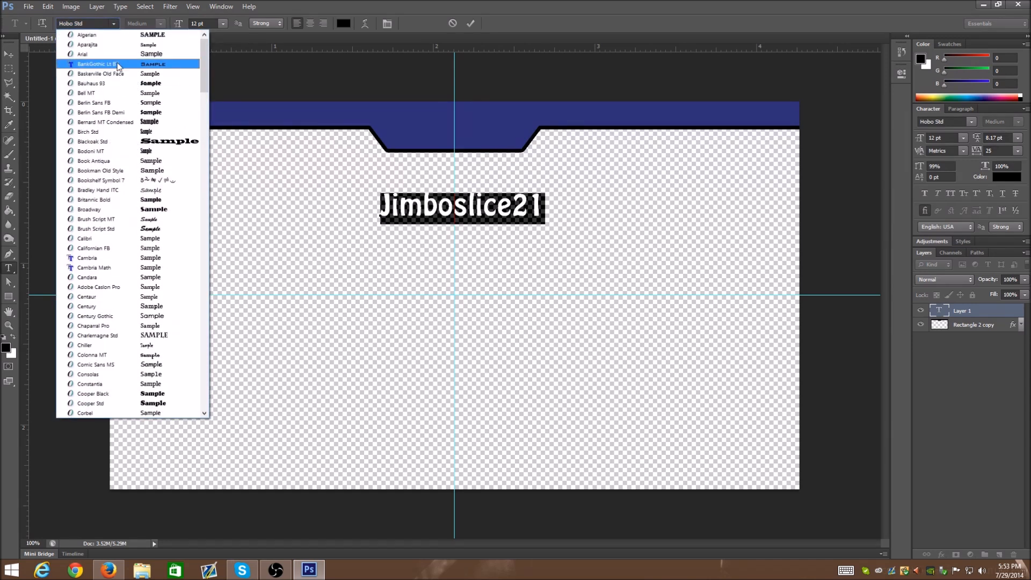
click(96, 64)
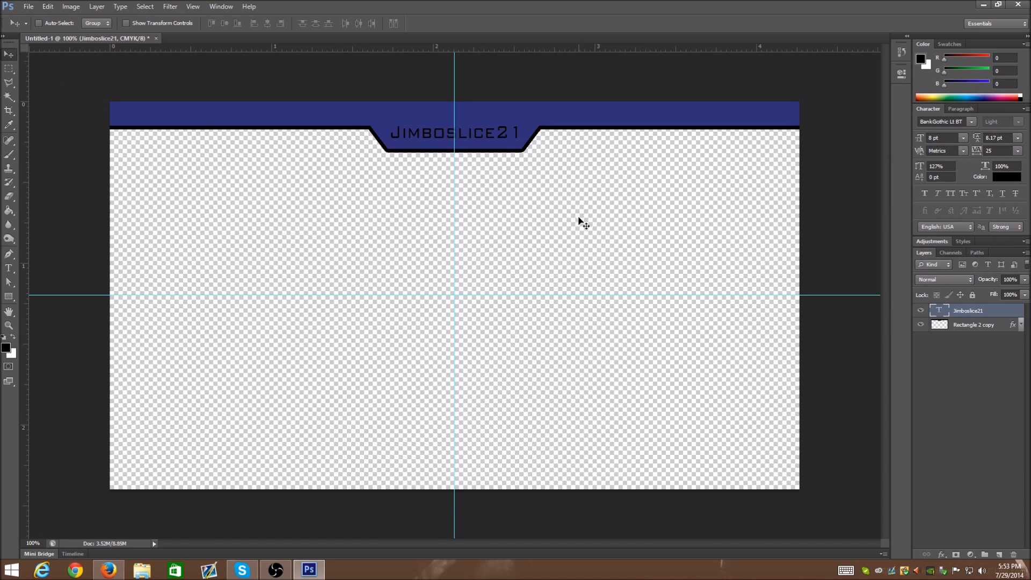
mouse_move(464, 192)
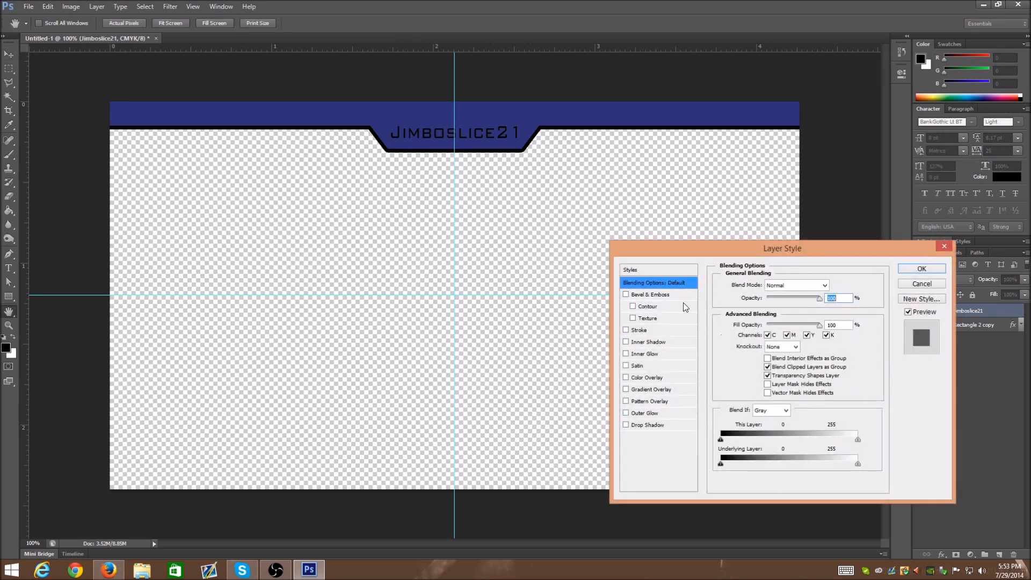
Dismiss the name layer's style settings without changing anything.
click(921, 269)
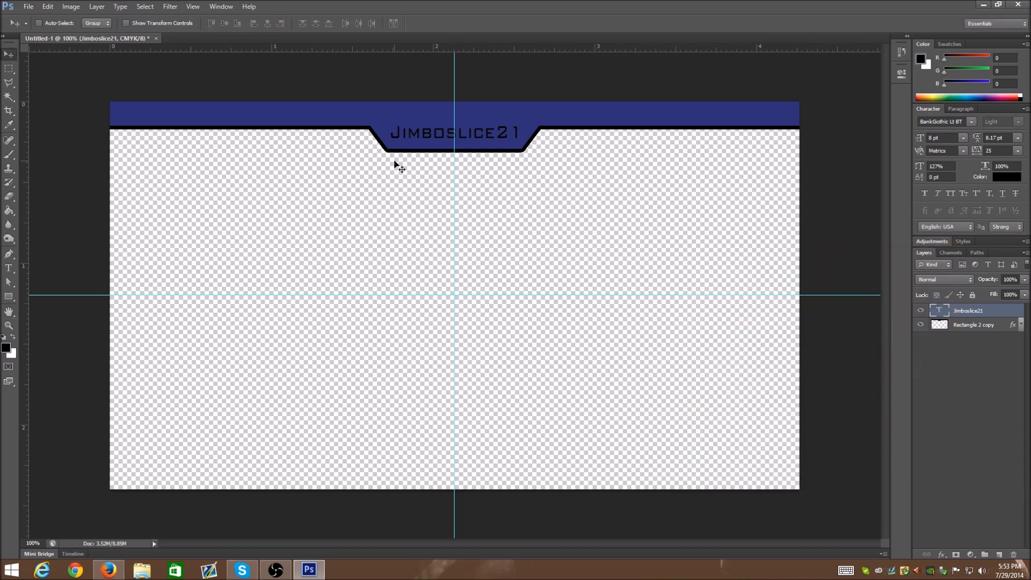
mouse_move(670, 221)
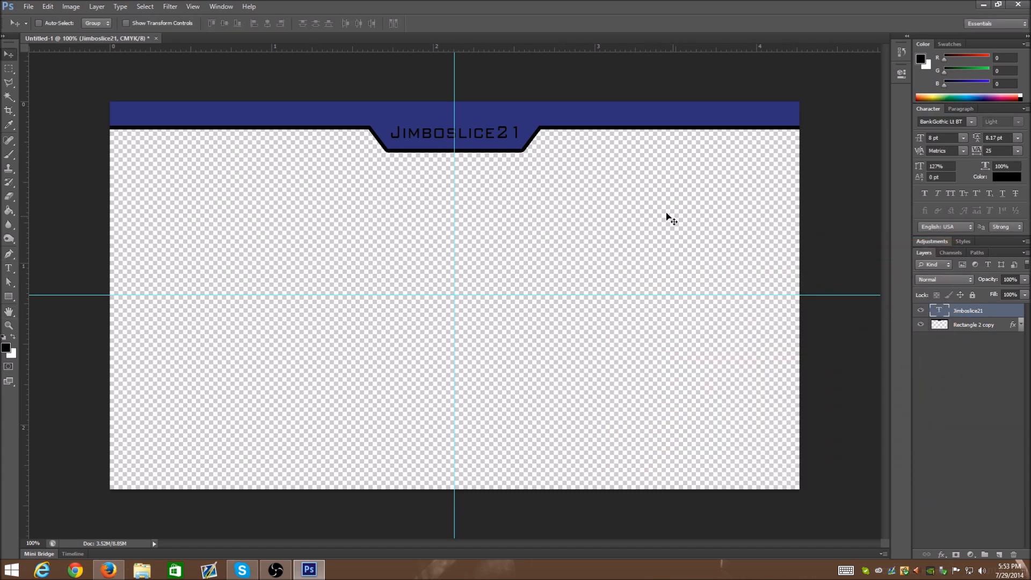
mouse_move(471, 147)
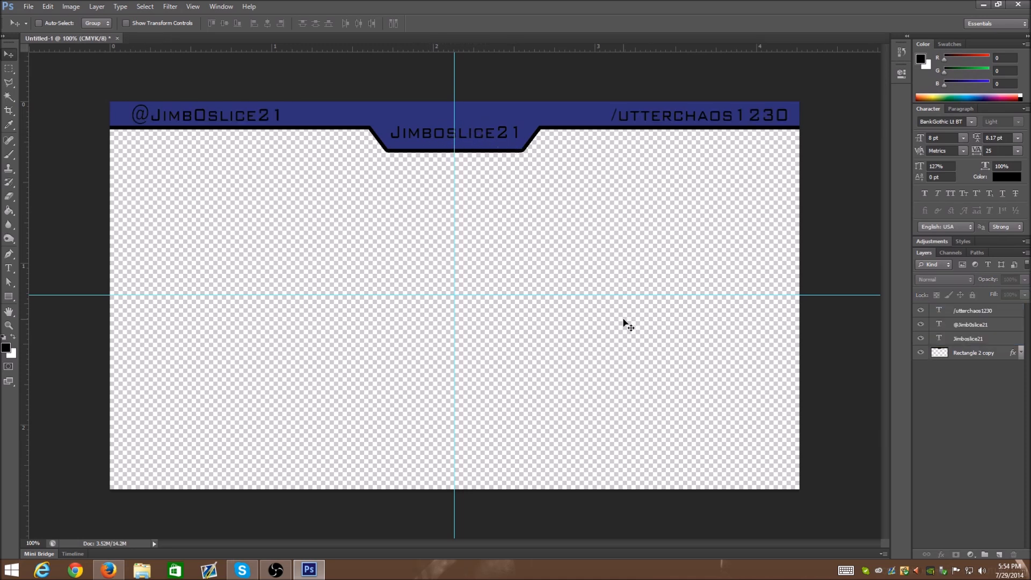
mouse_move(641, 266)
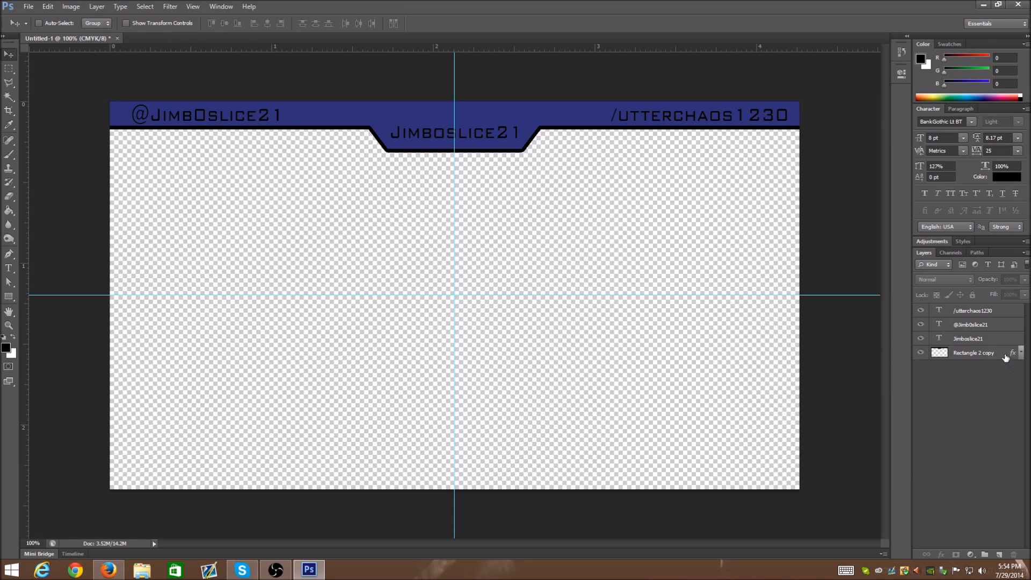
Give the top bar layer an inner shadow with Screen blending.
double_click(973, 353)
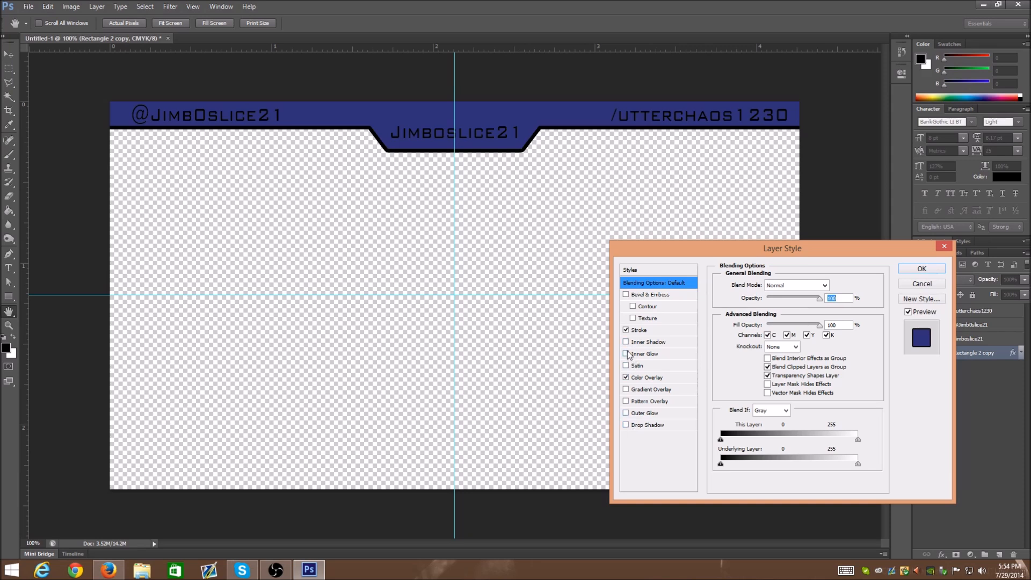
click(625, 341)
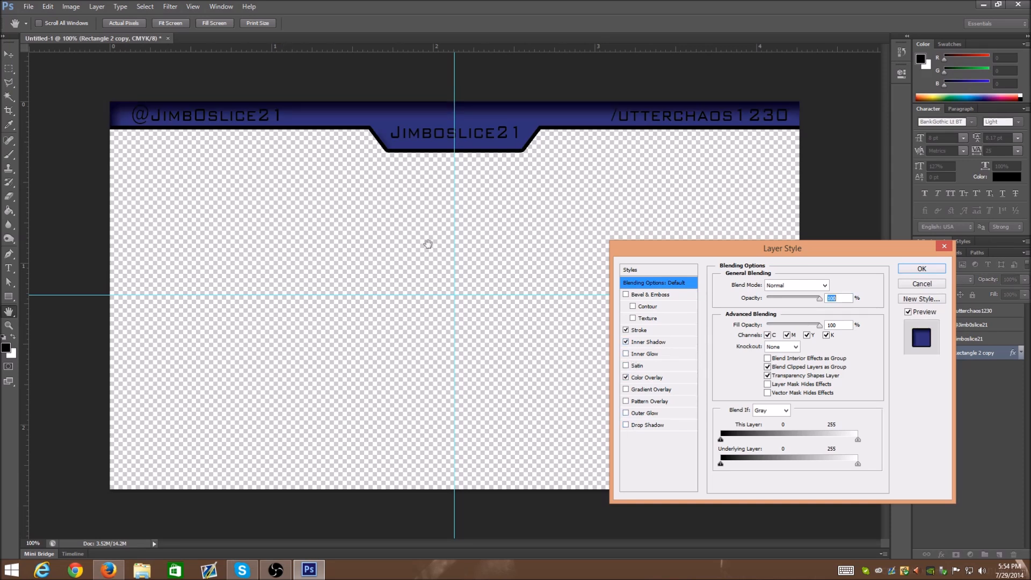
click(648, 342)
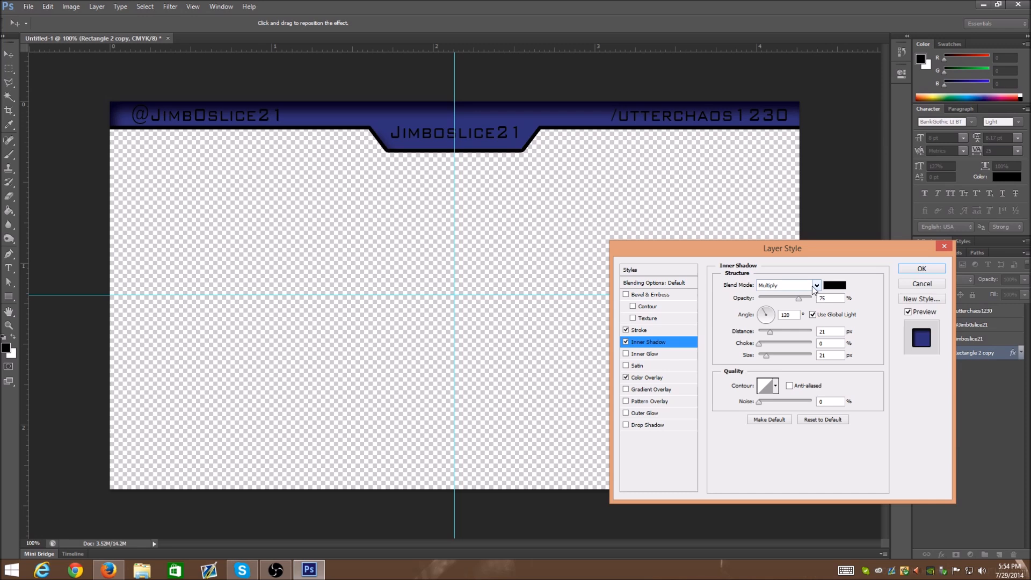
click(815, 285)
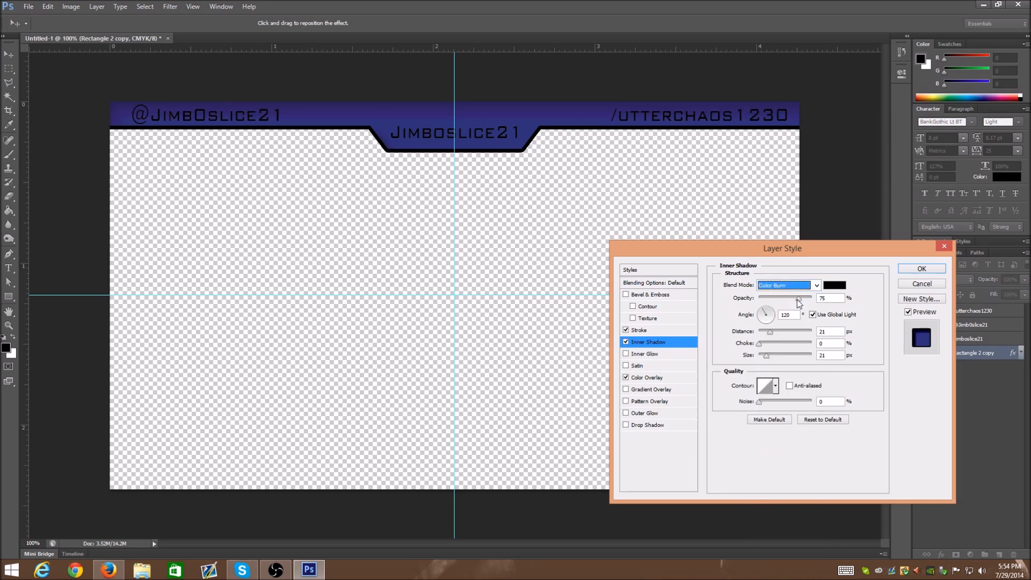
click(787, 285)
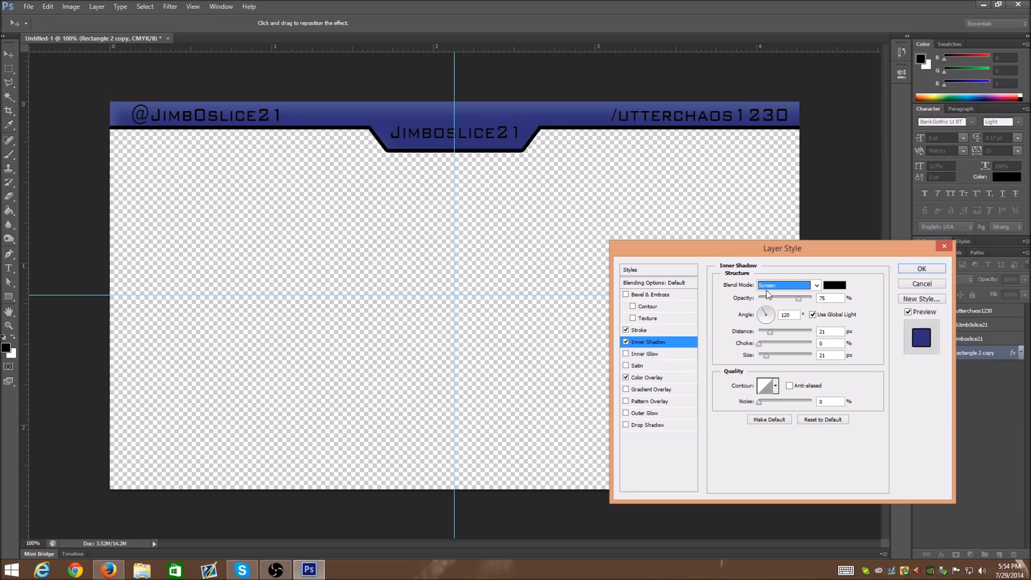
mouse_move(884, 275)
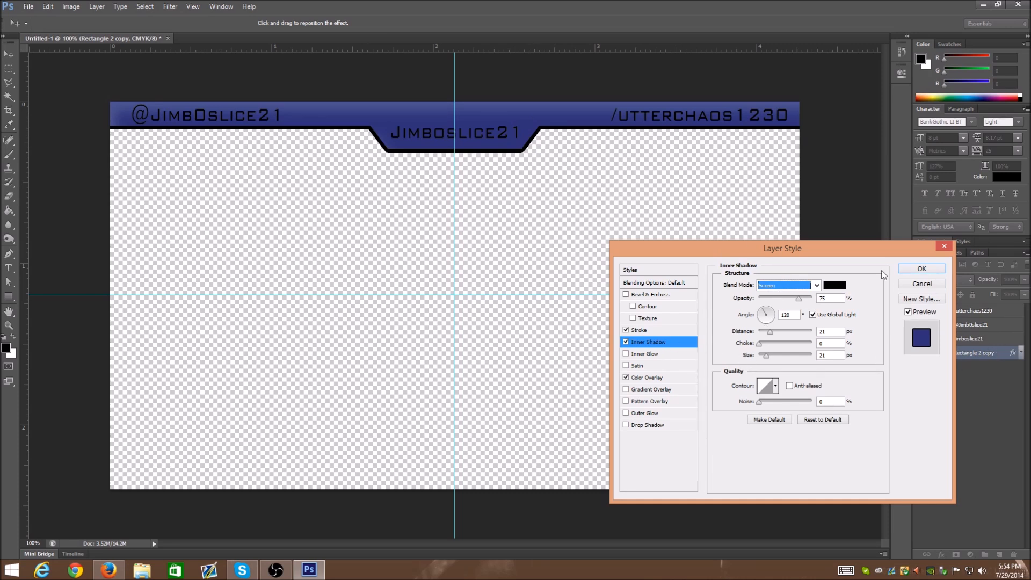
drag(782, 248, 723, 246)
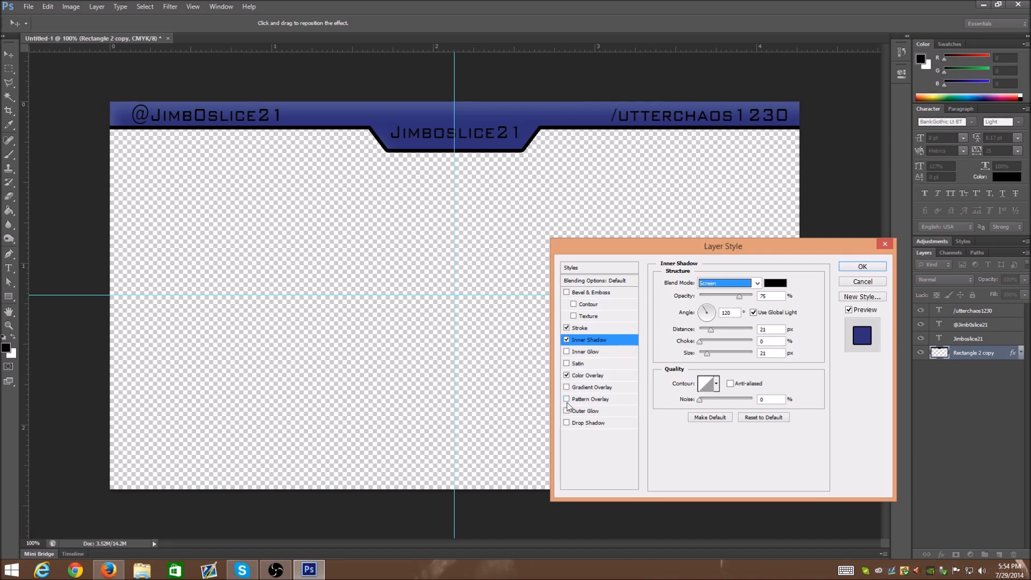
Add a rusty texture pattern overlay and cycle the colour overlay through several blend modes.
click(590, 400)
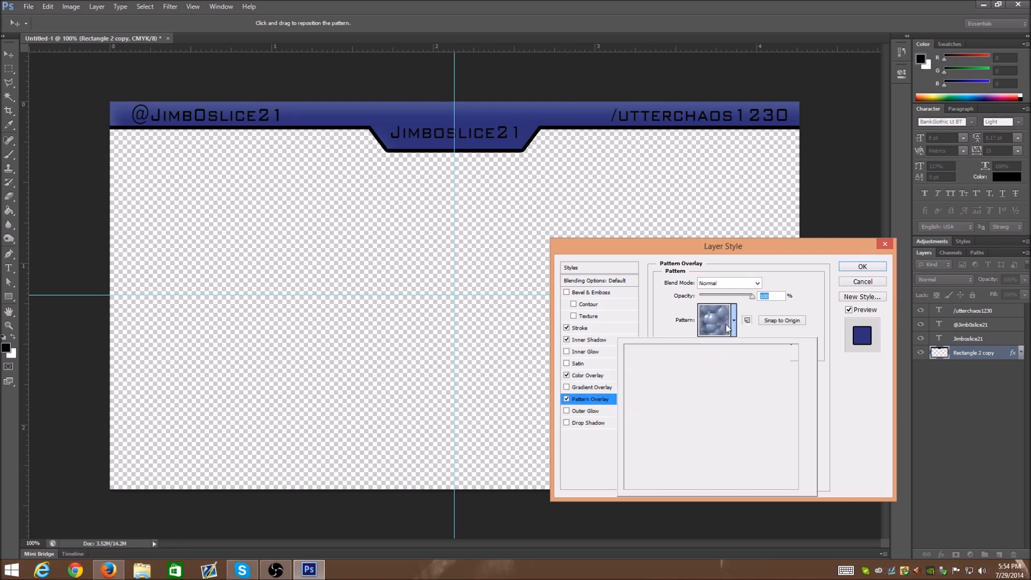
click(734, 321)
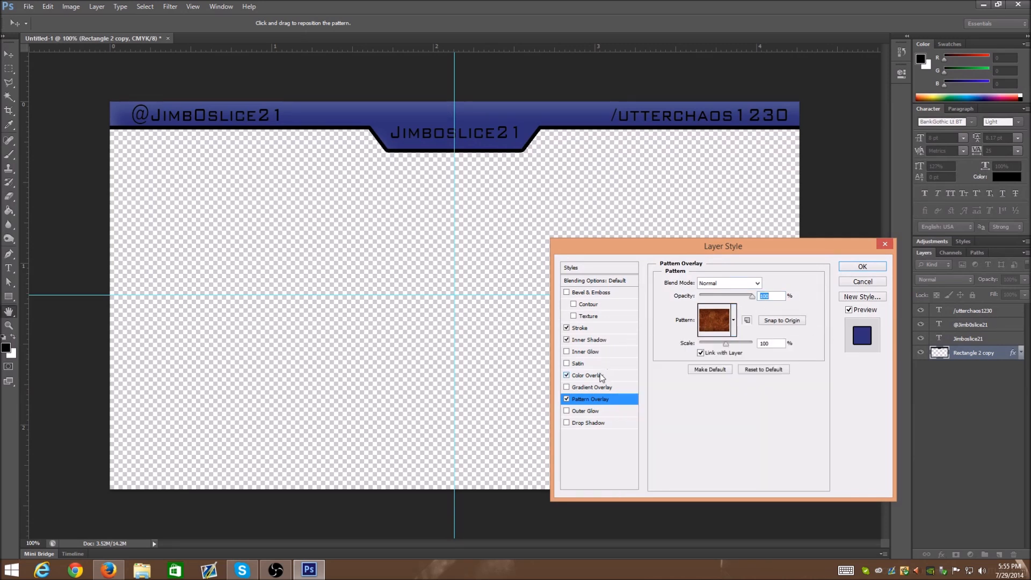
click(587, 375)
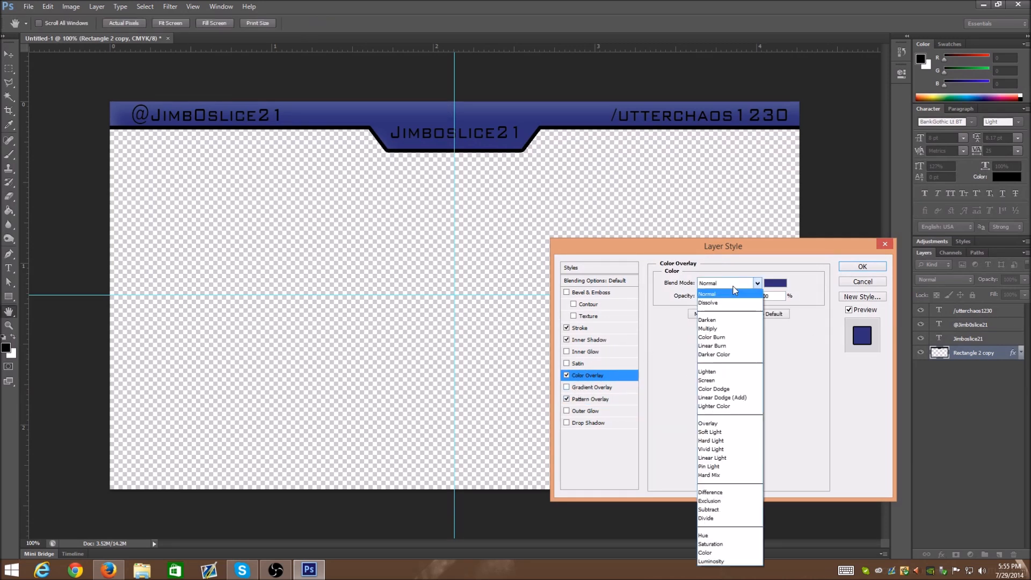
click(707, 320)
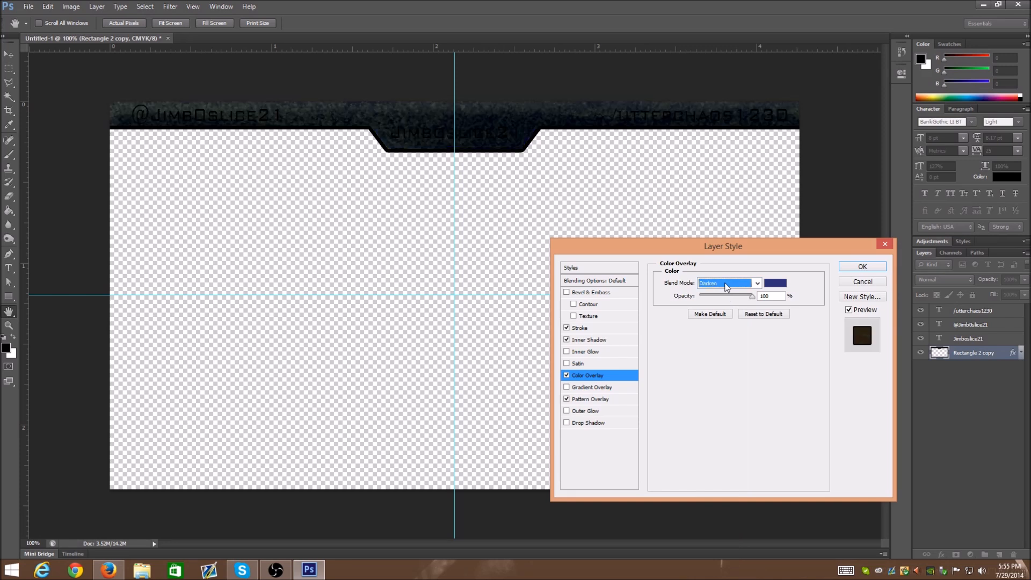
click(729, 282)
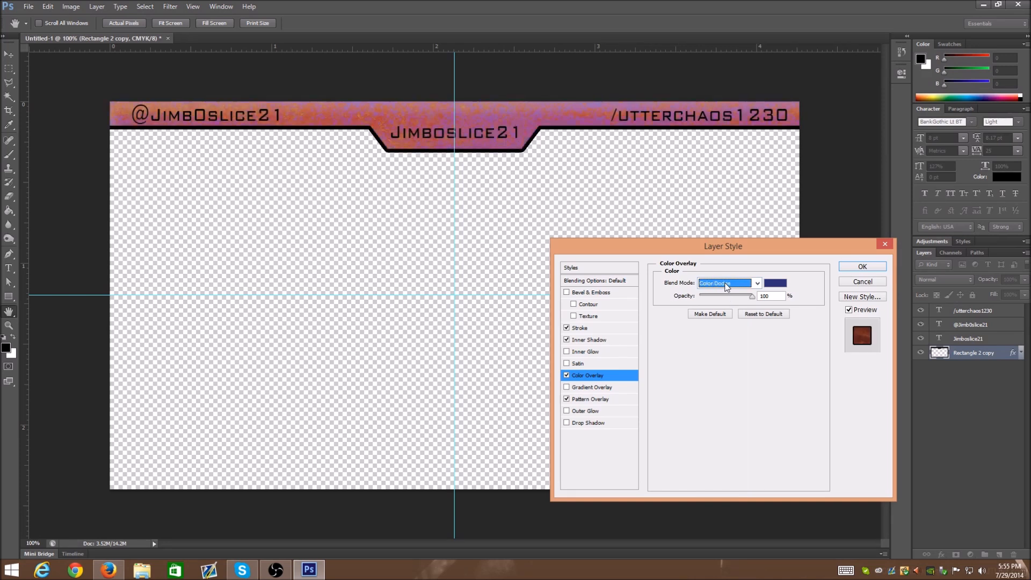
click(728, 283)
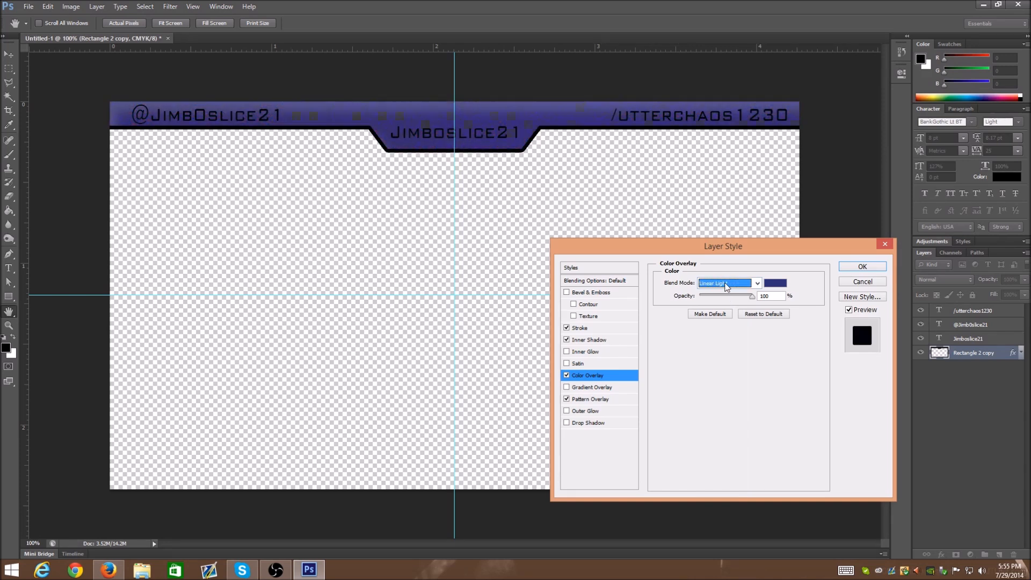
click(728, 282)
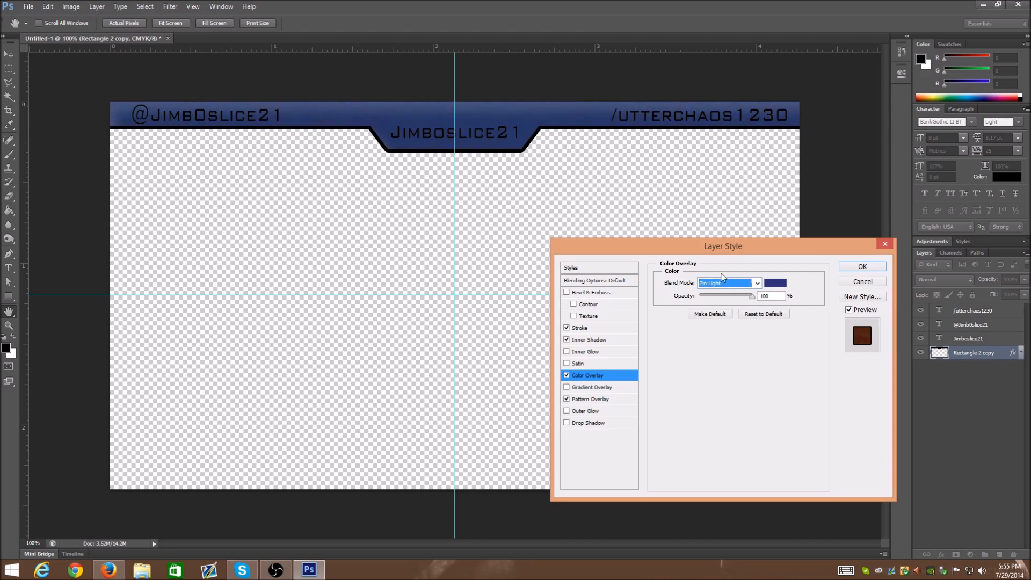
click(728, 283)
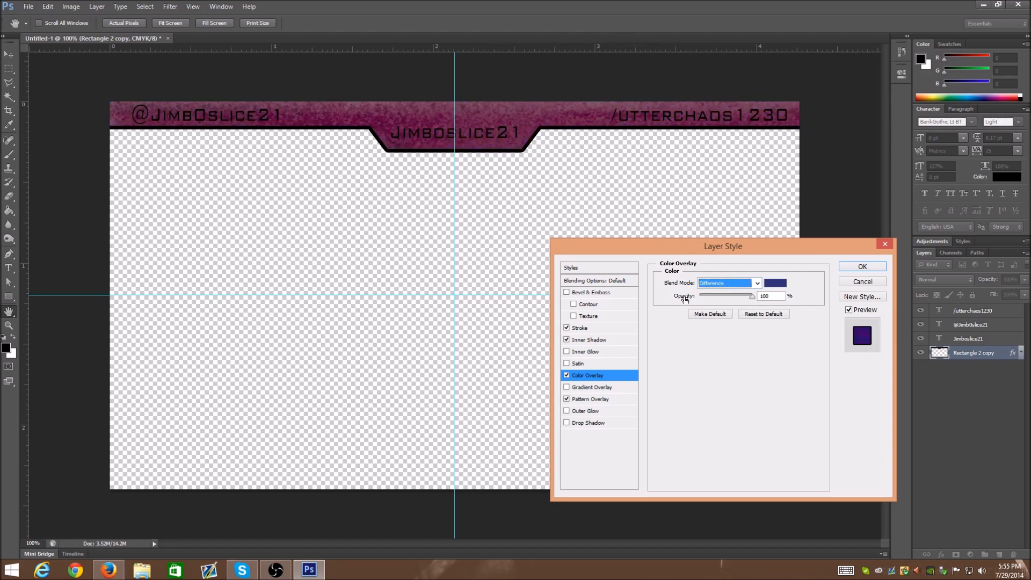
click(727, 283)
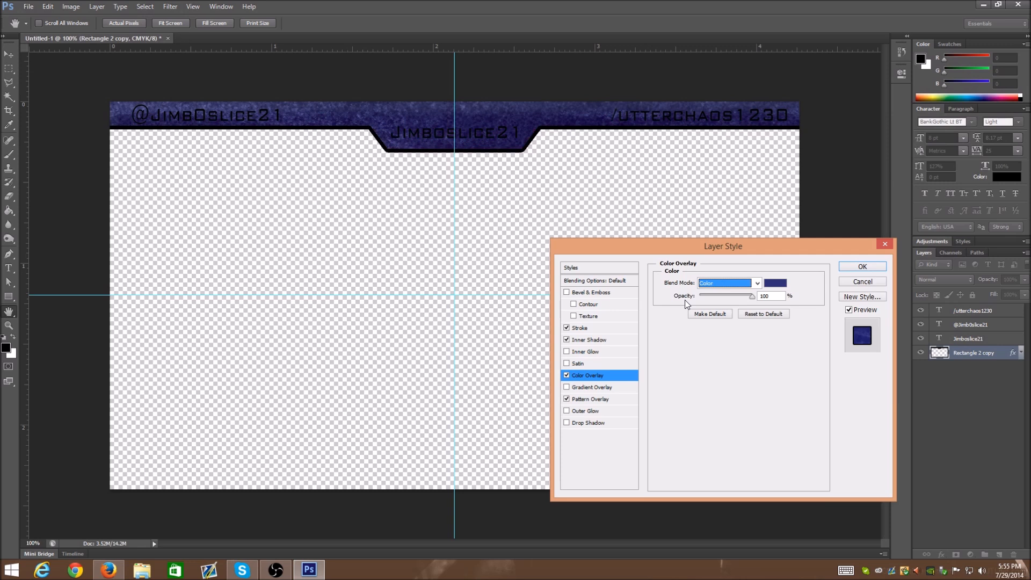
click(729, 282)
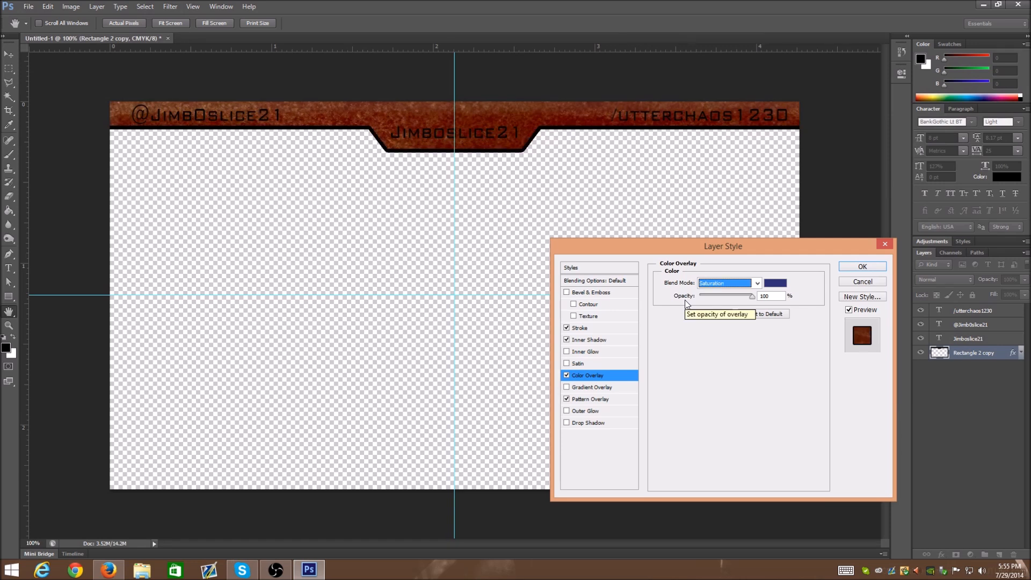
click(727, 283)
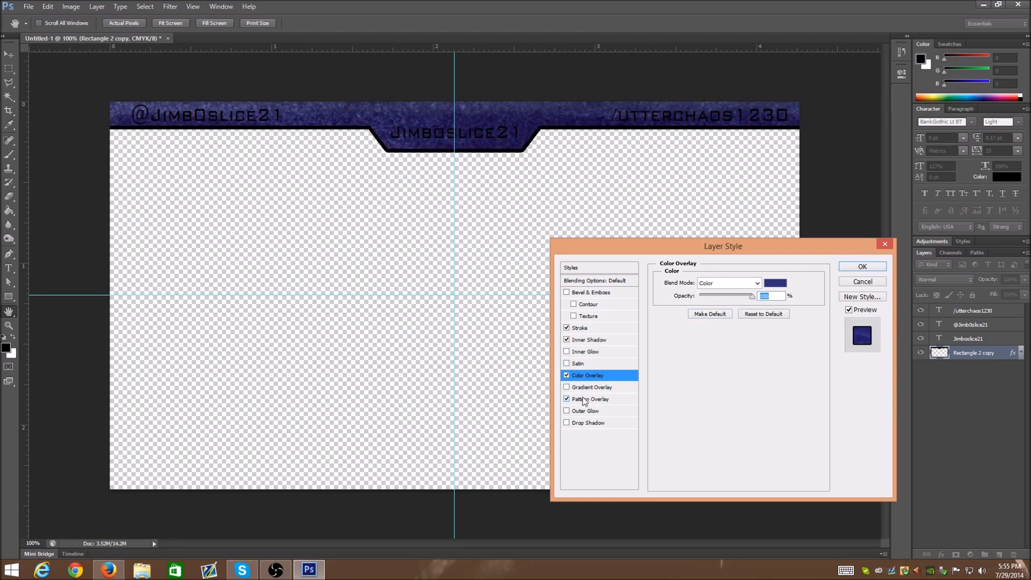
Lower the pattern overlay opacity to 40% and apply the effects to the bar.
click(591, 400)
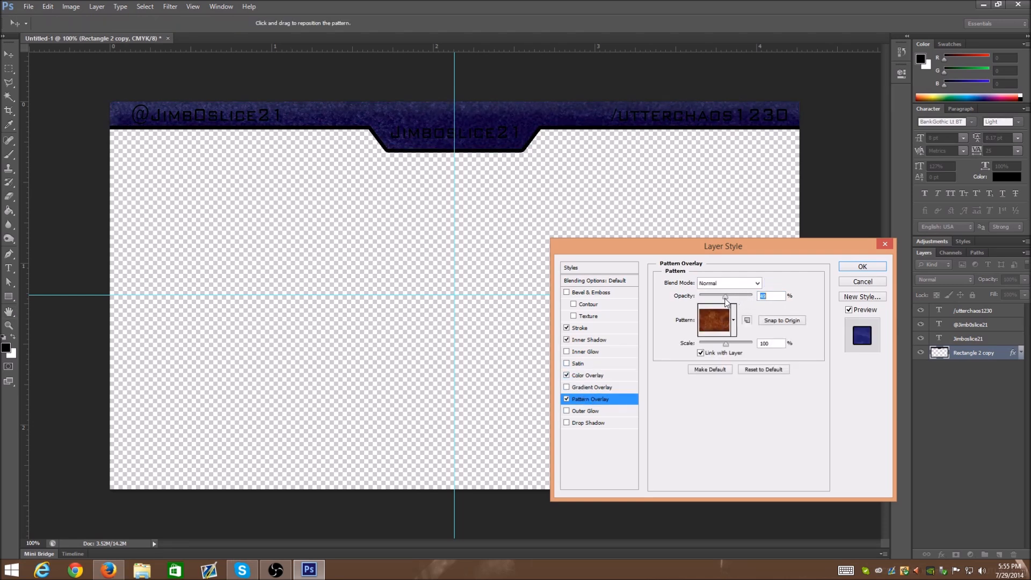
drag(725, 297, 735, 297)
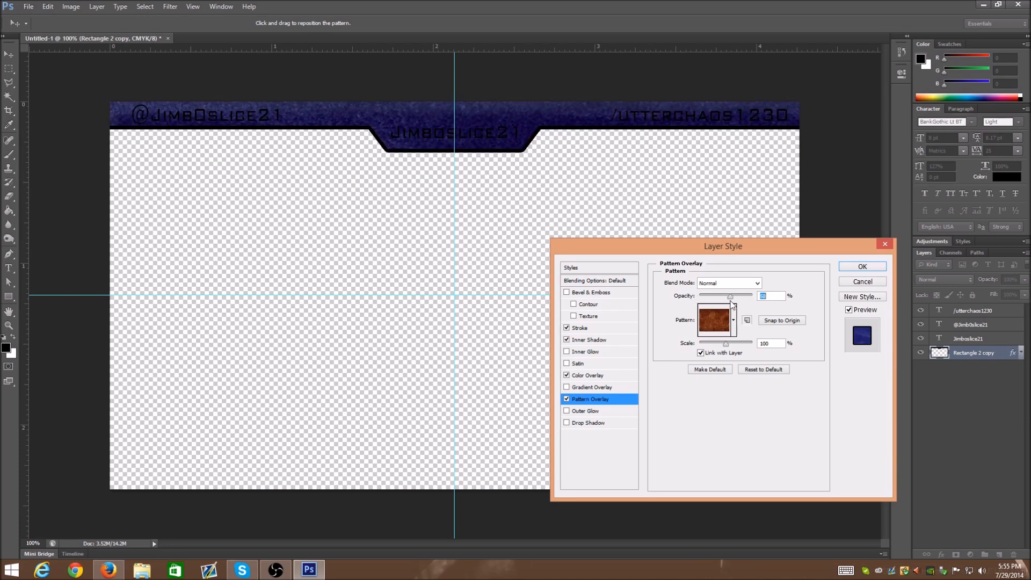
drag(728, 297, 722, 297)
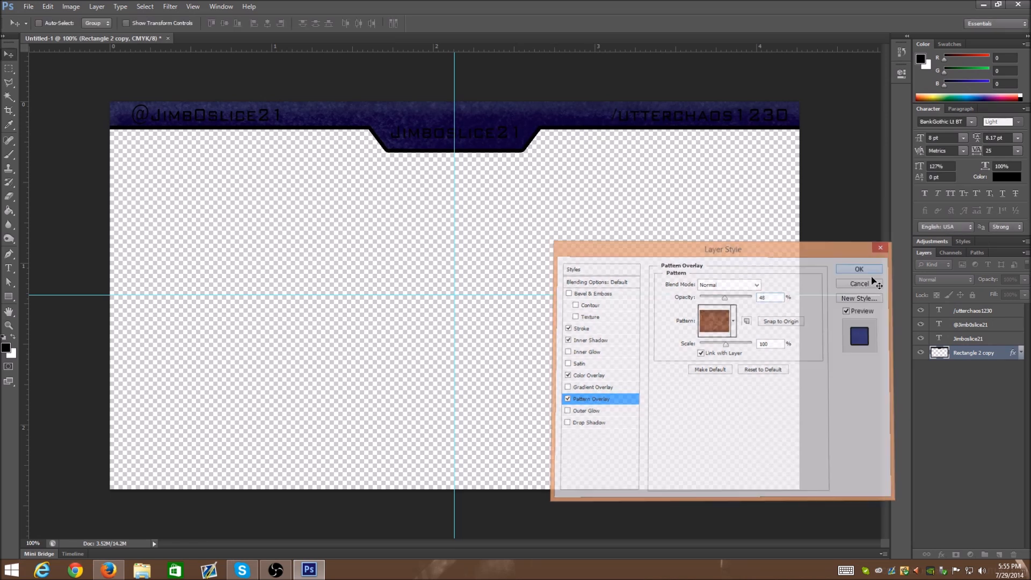
click(859, 269)
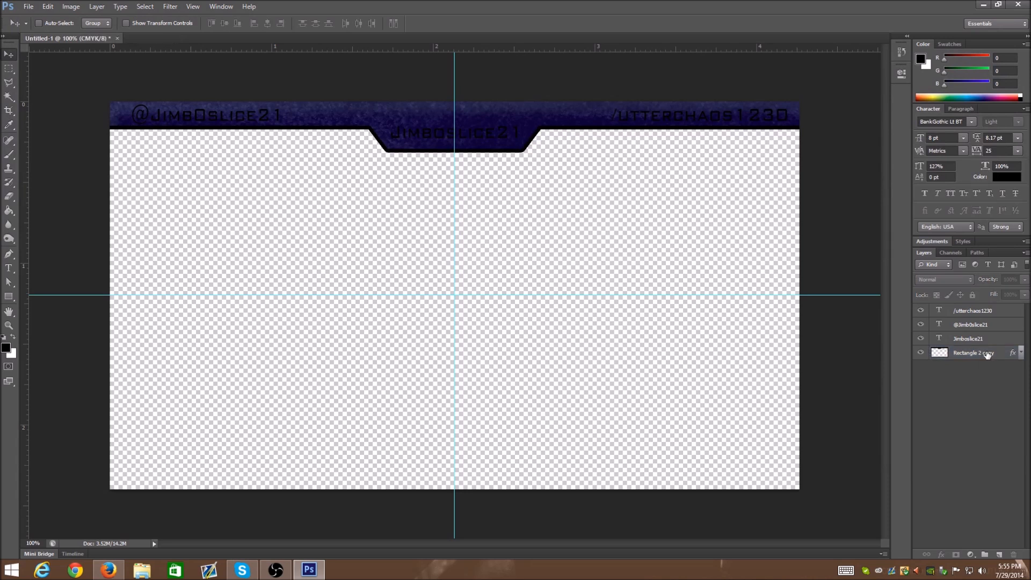
Give the Jimboslice21 tab text a gradient overlay using the navy-and-silver metallic preset.
click(968, 339)
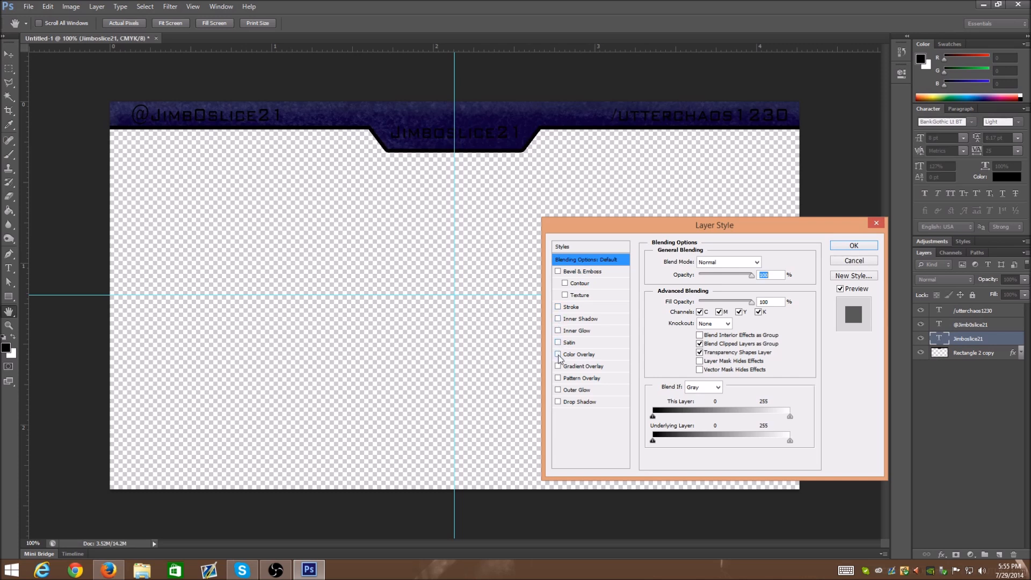
click(582, 365)
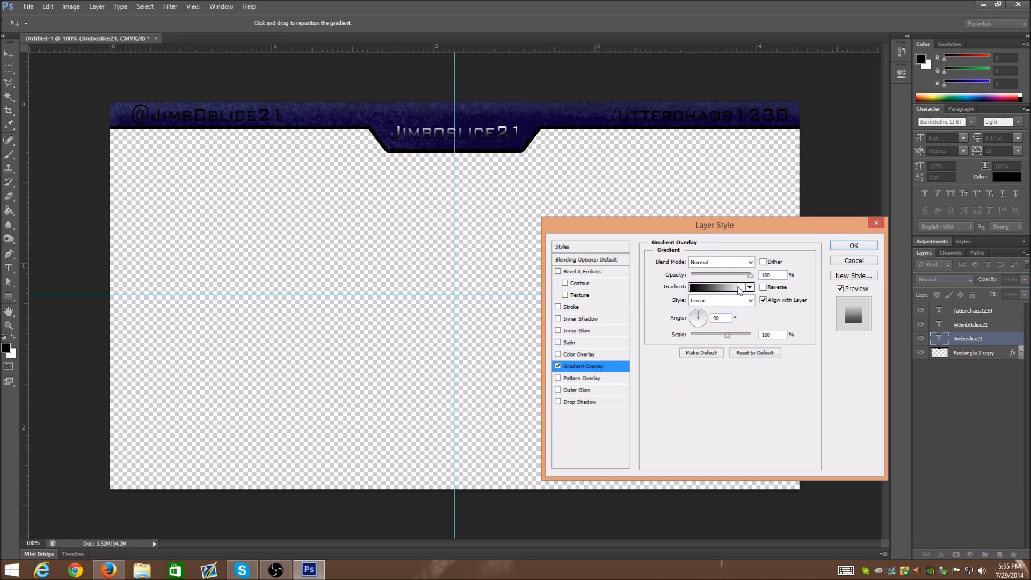
click(716, 287)
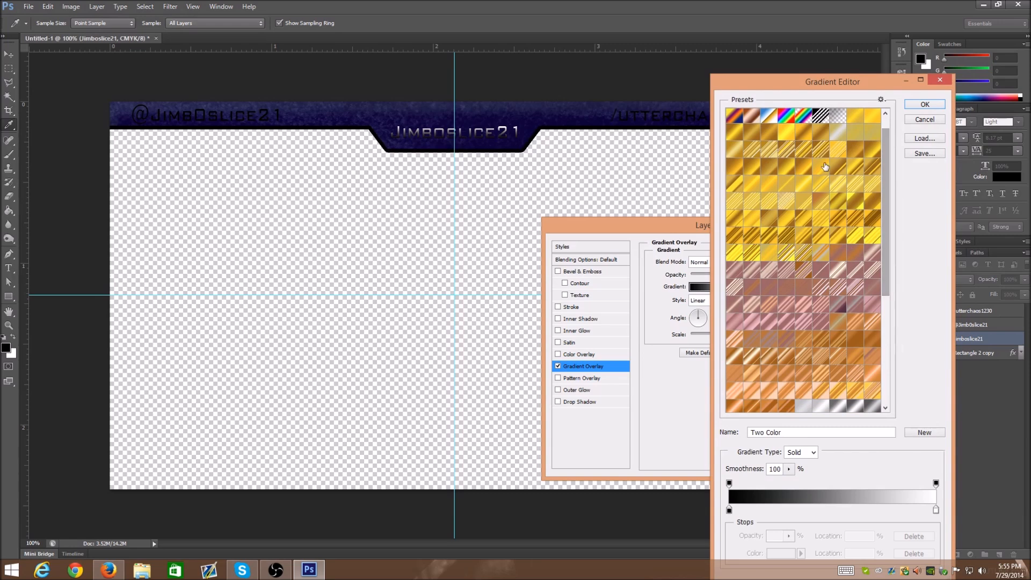
scroll(down, 3)
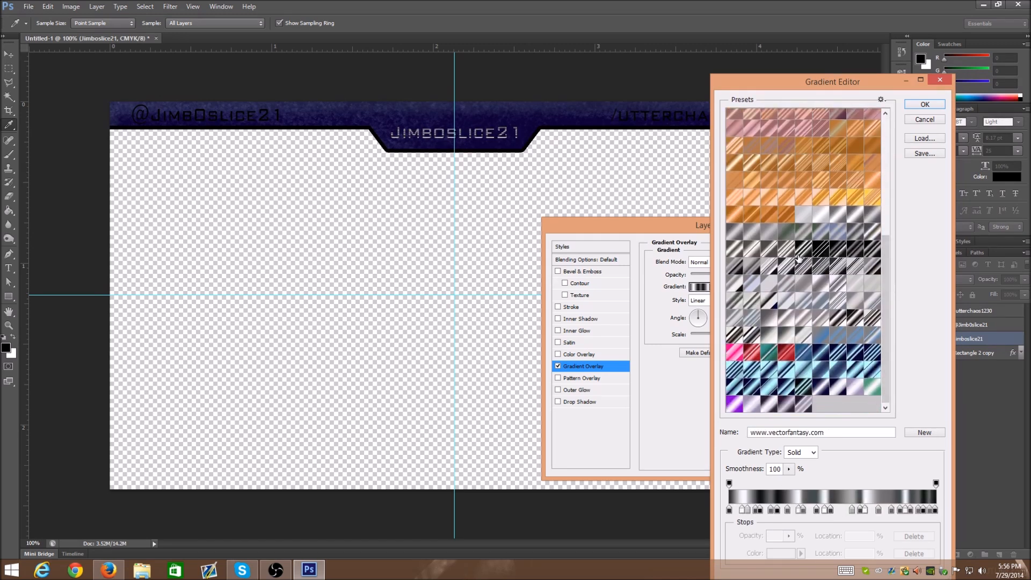
click(806, 356)
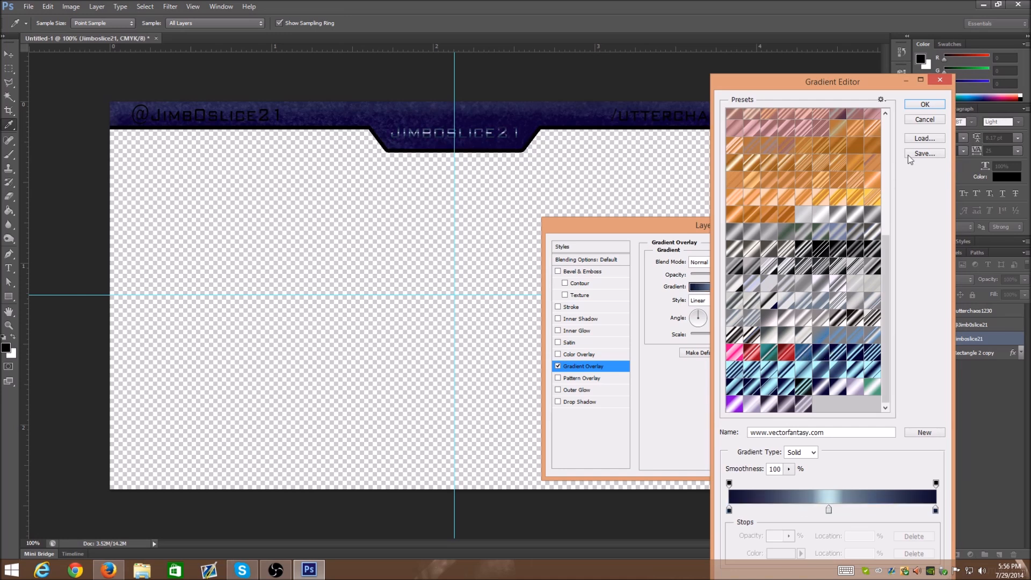
click(924, 104)
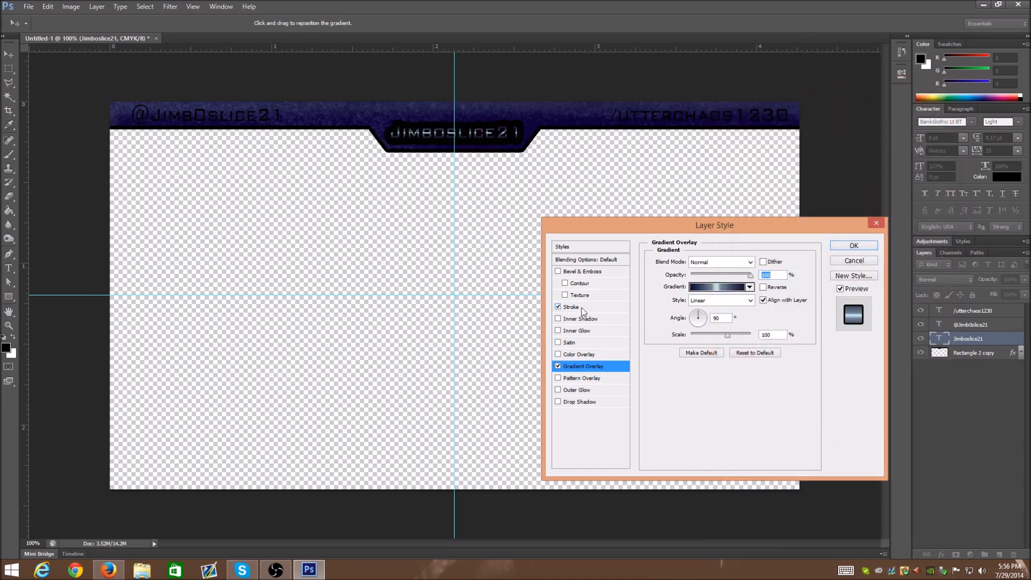
Add a stroke and soft outer glow to Jimboslice21, apply them and collapse its effects list.
click(571, 306)
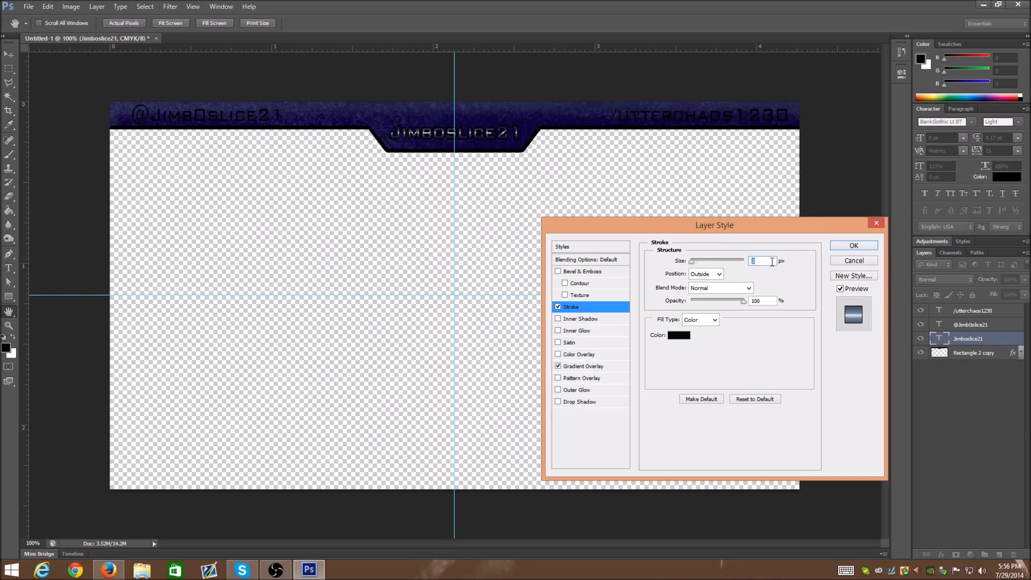
click(559, 367)
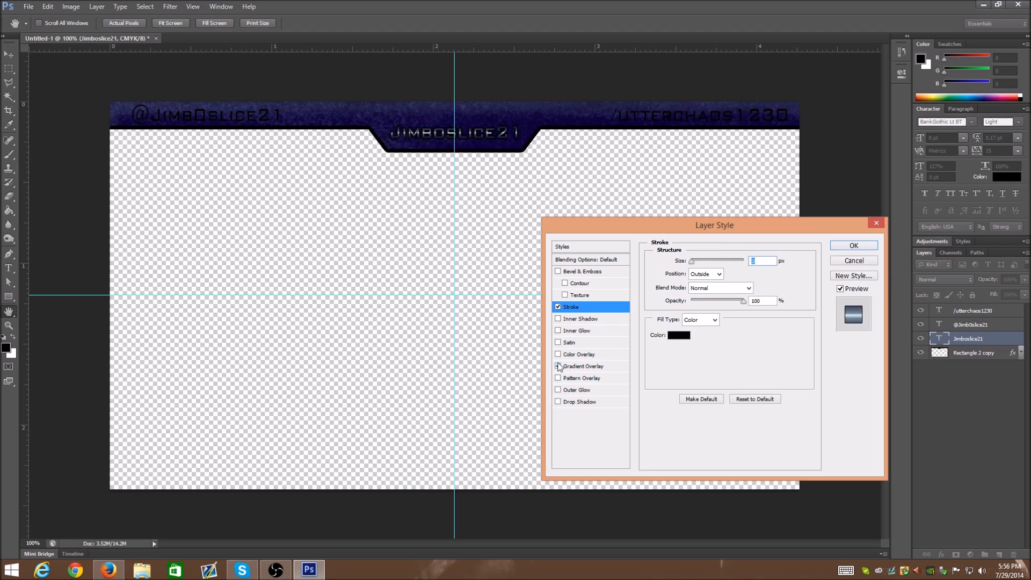
click(576, 389)
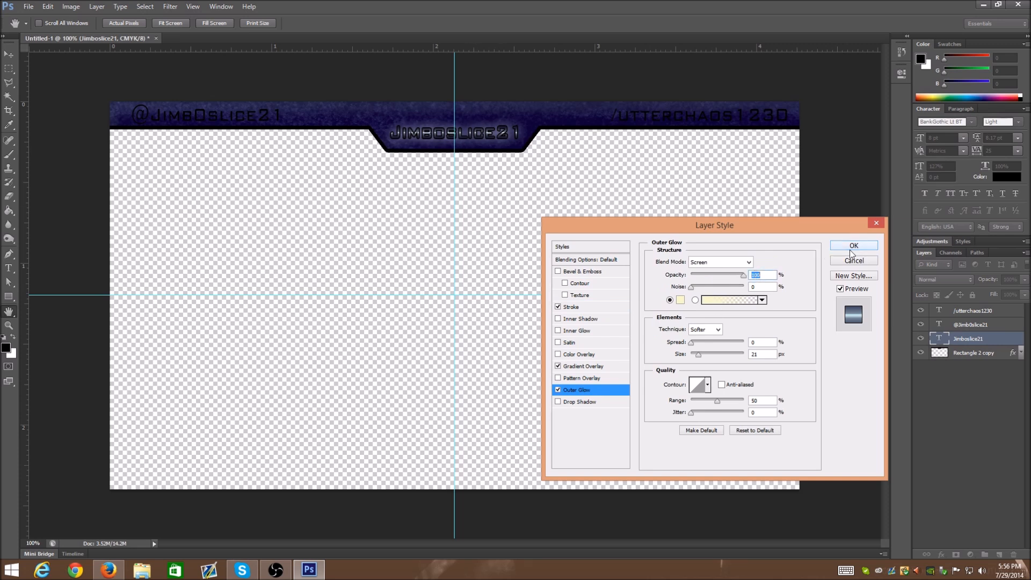
click(854, 245)
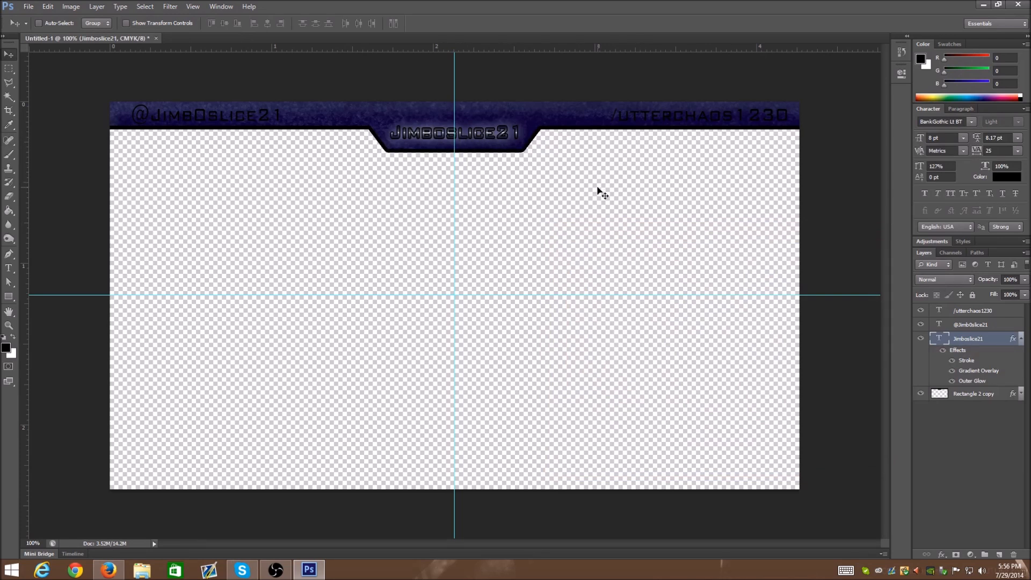
mouse_move(589, 183)
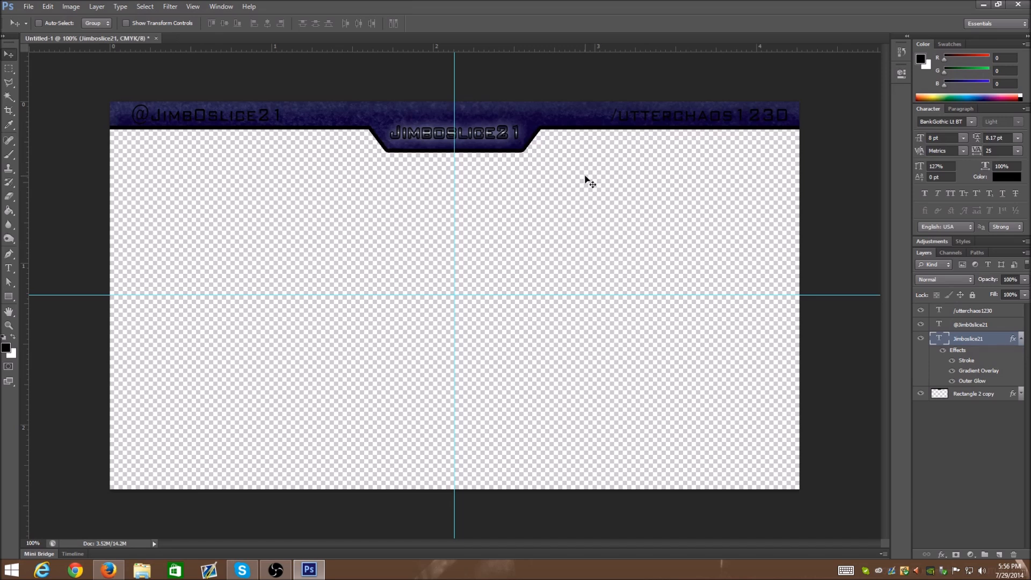
mouse_move(1020, 350)
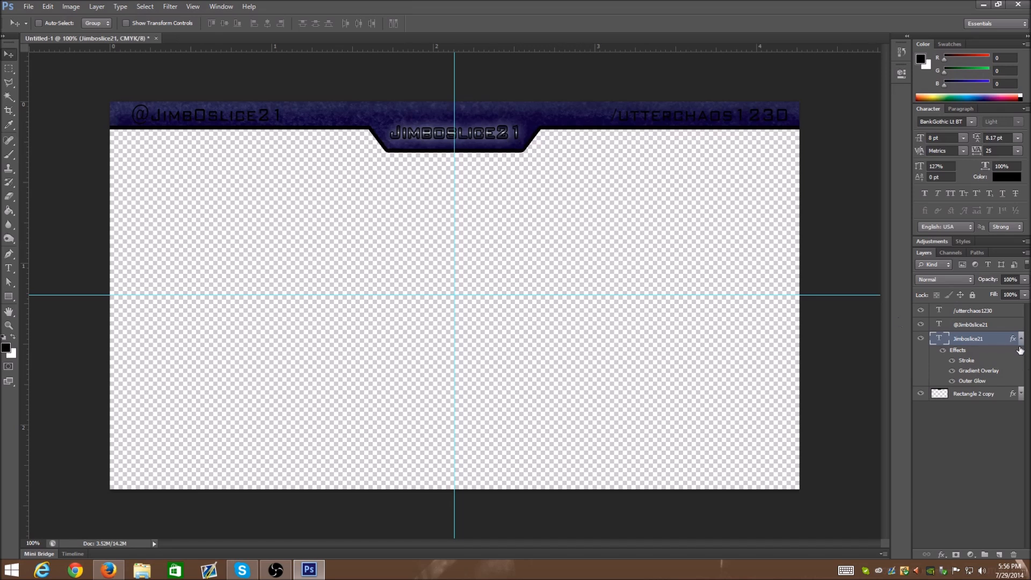
click(970, 324)
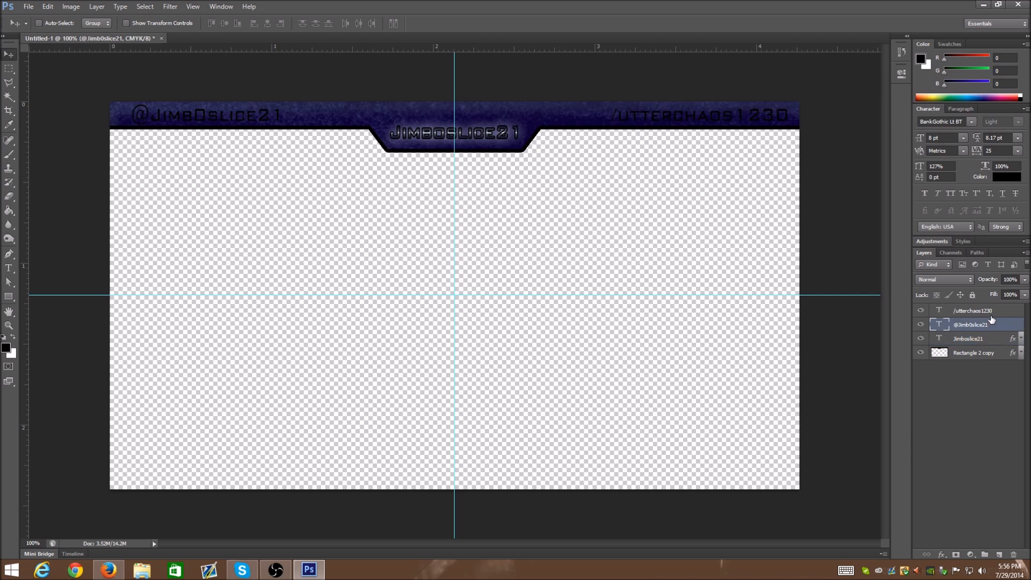
click(973, 309)
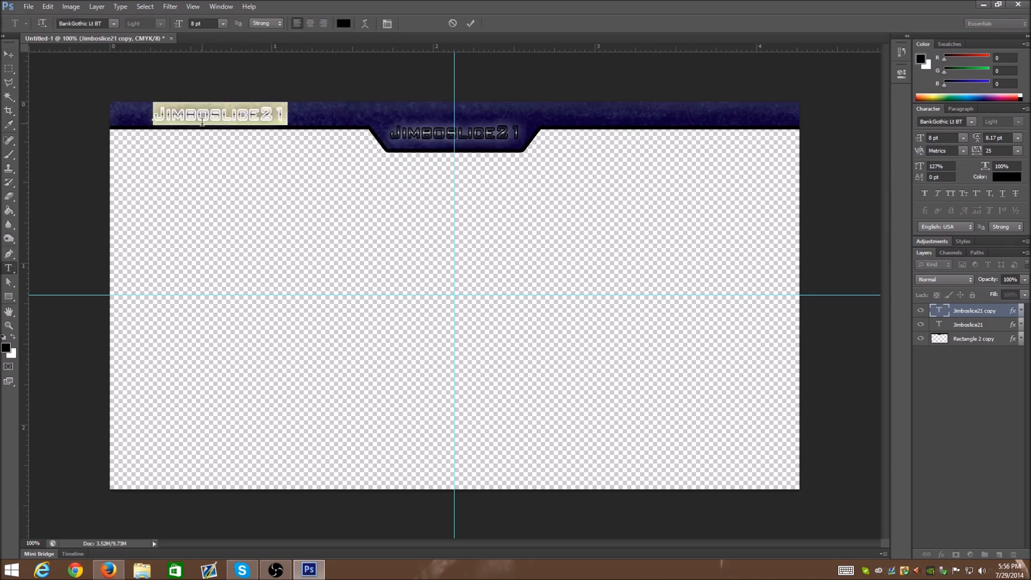
text(@JIMBOSLICE)
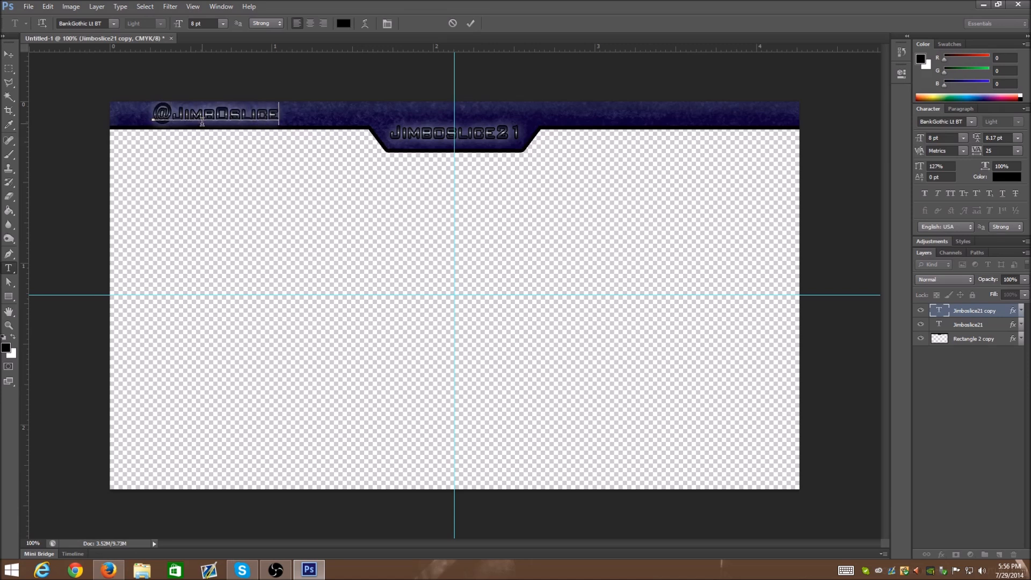
text(21)
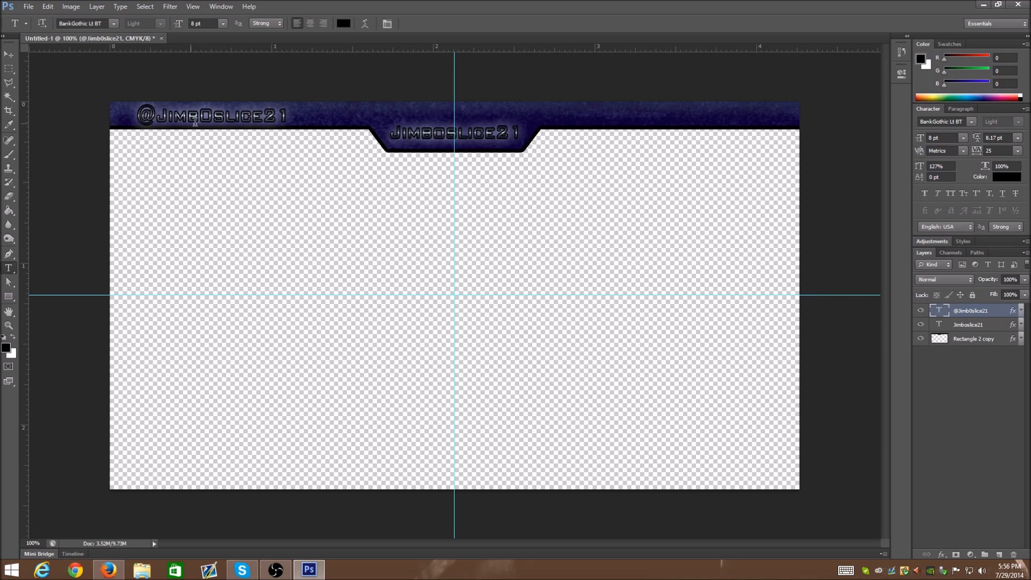
mouse_move(537, 169)
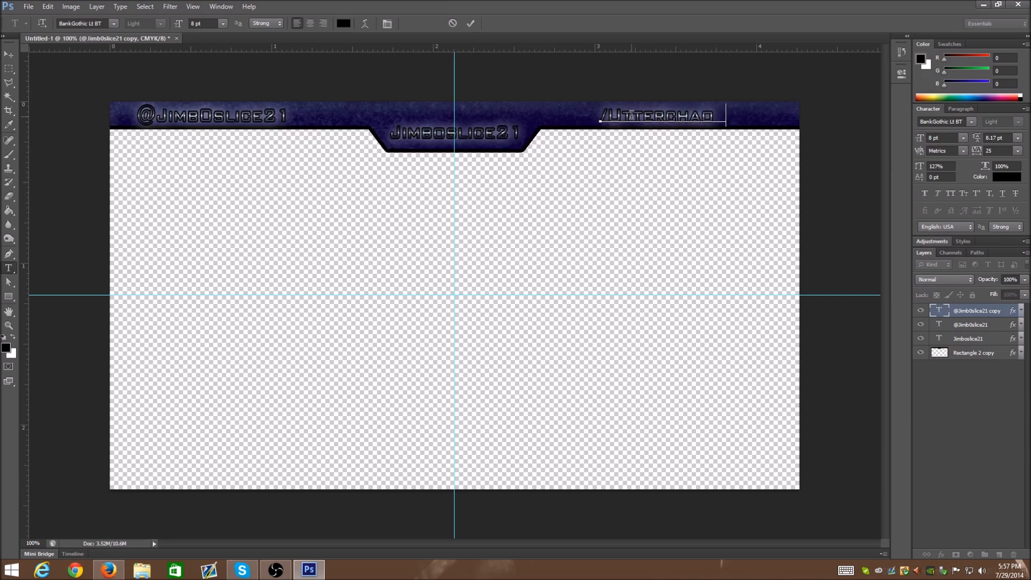
text(1230)
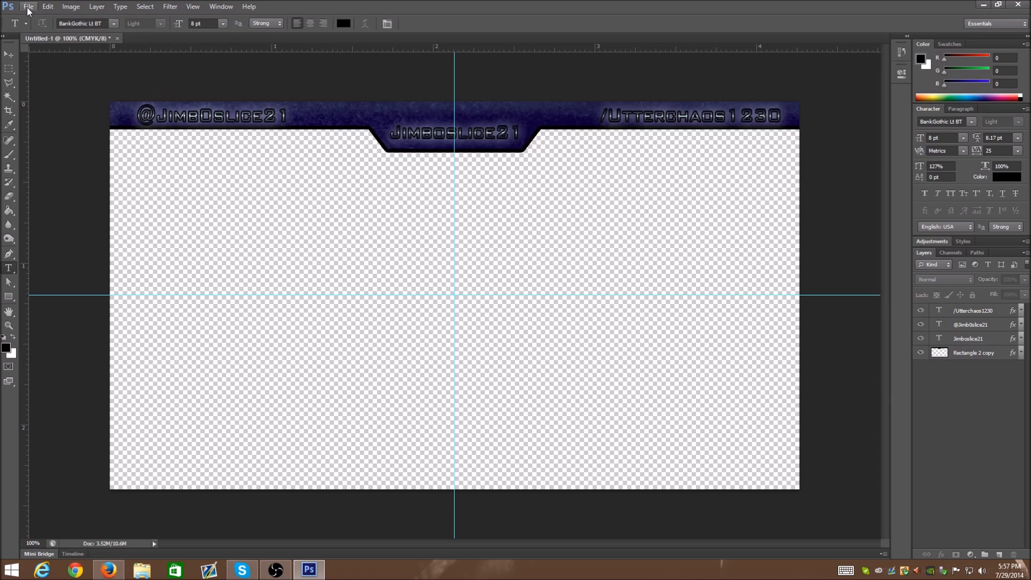
Export via Save for Web as a transparent PNG-24 into the Pictures folder.
click(28, 7)
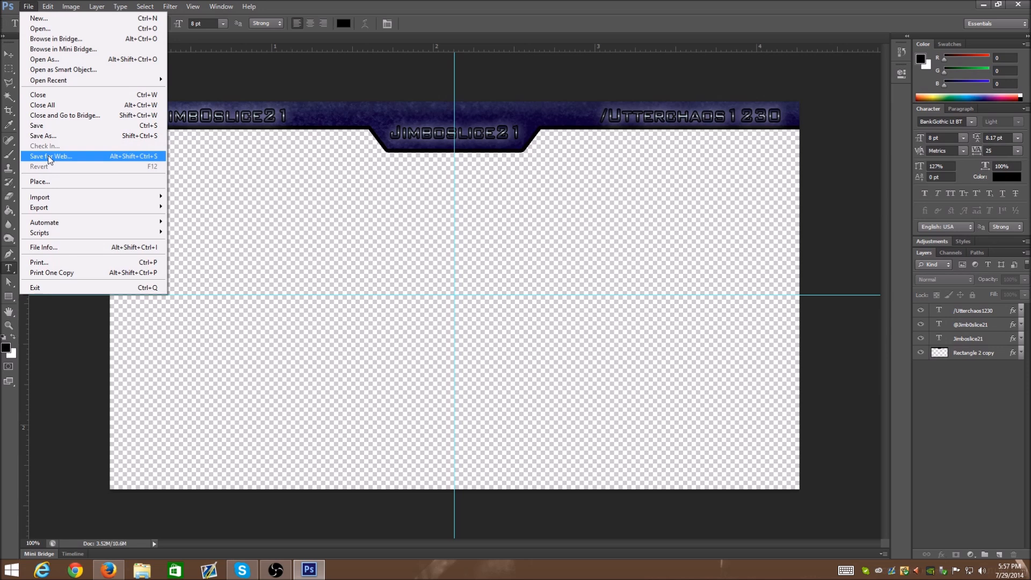
click(50, 156)
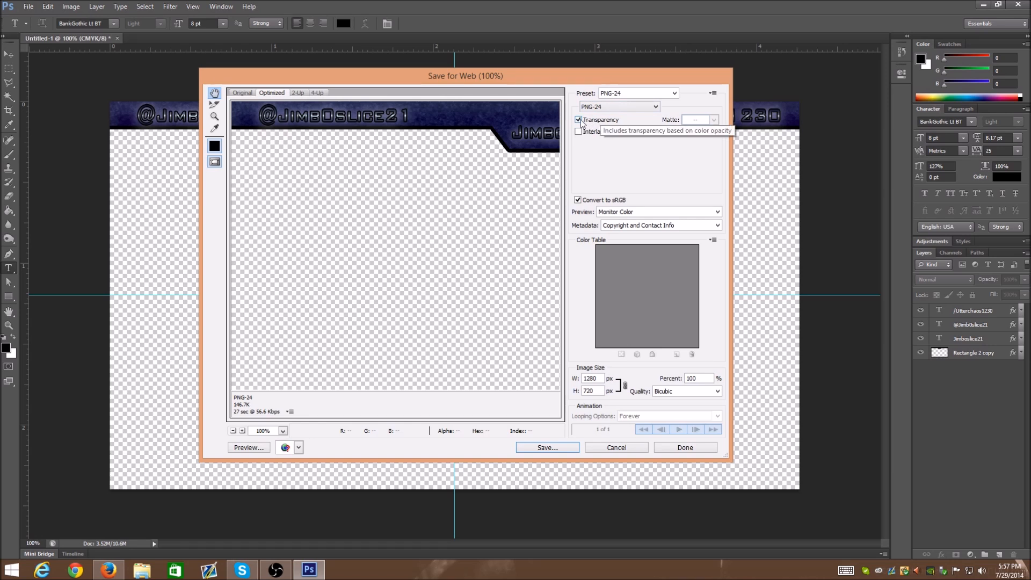
mouse_move(460, 362)
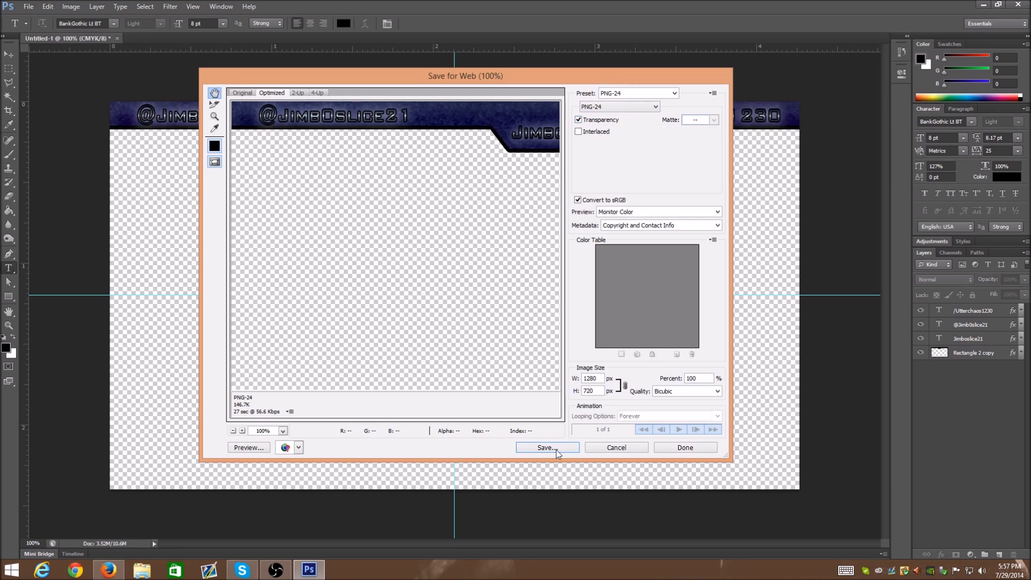
click(547, 447)
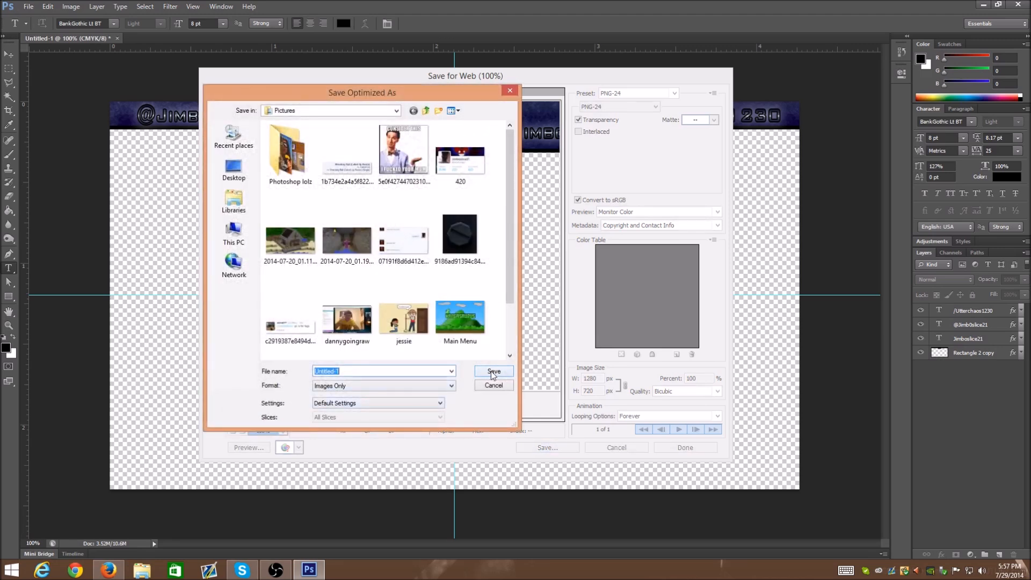
click(493, 372)
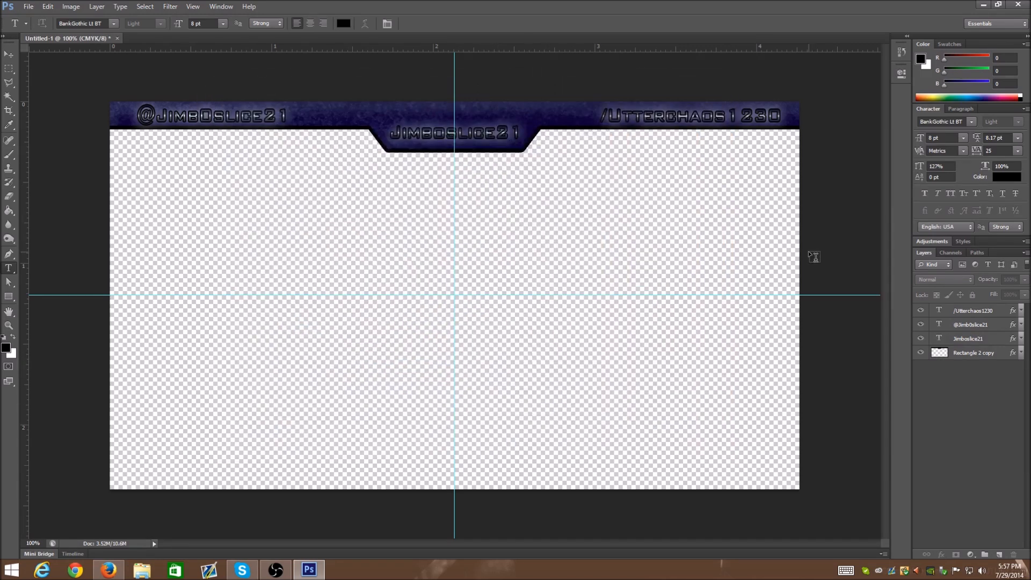